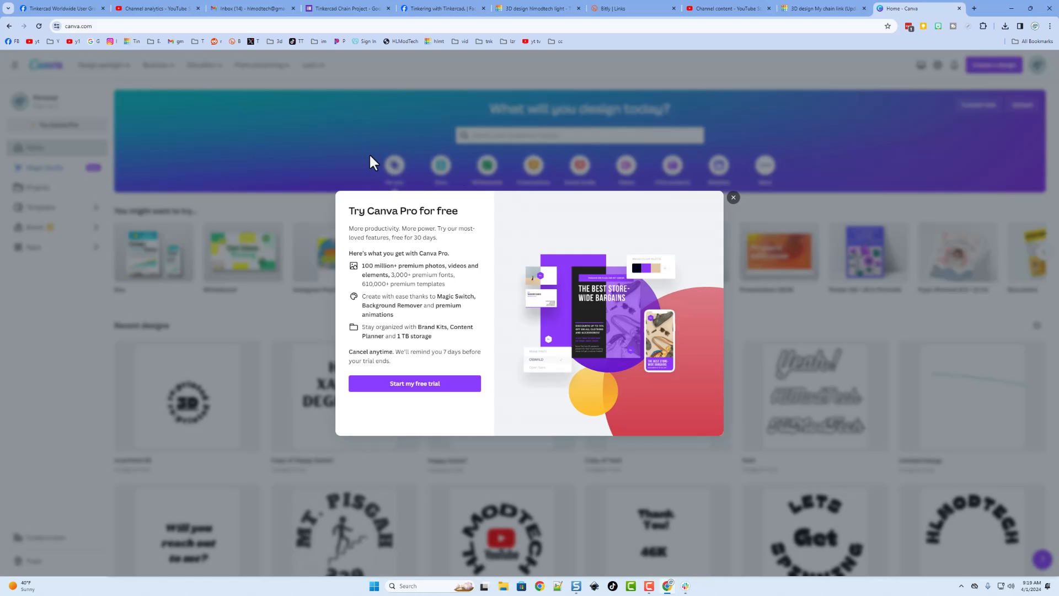
- Dismiss the Try Canva Pro trial popup on the Canva home page
click(733, 197)
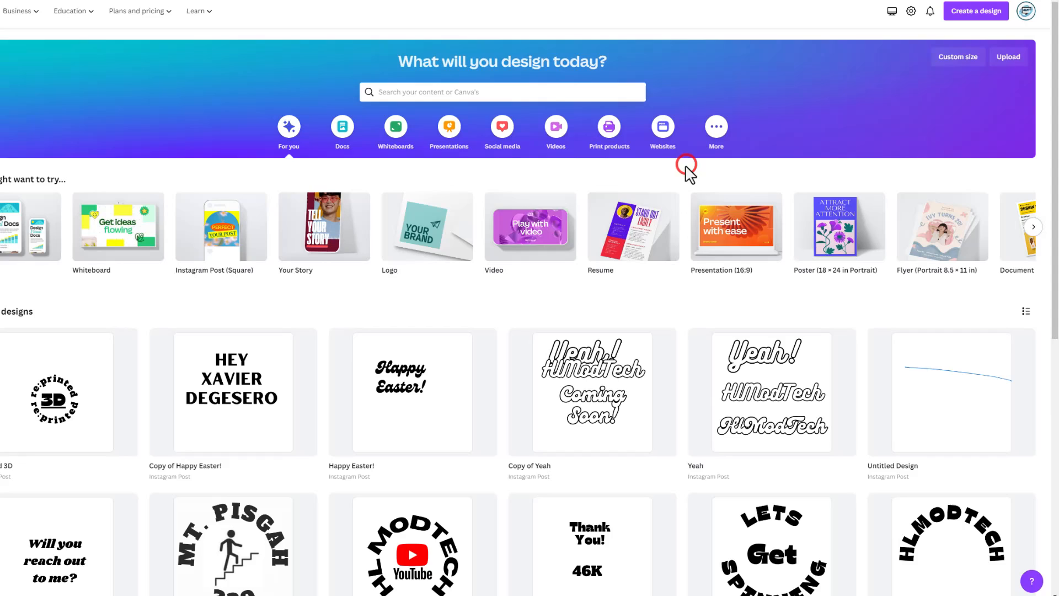
mouse_move(716, 129)
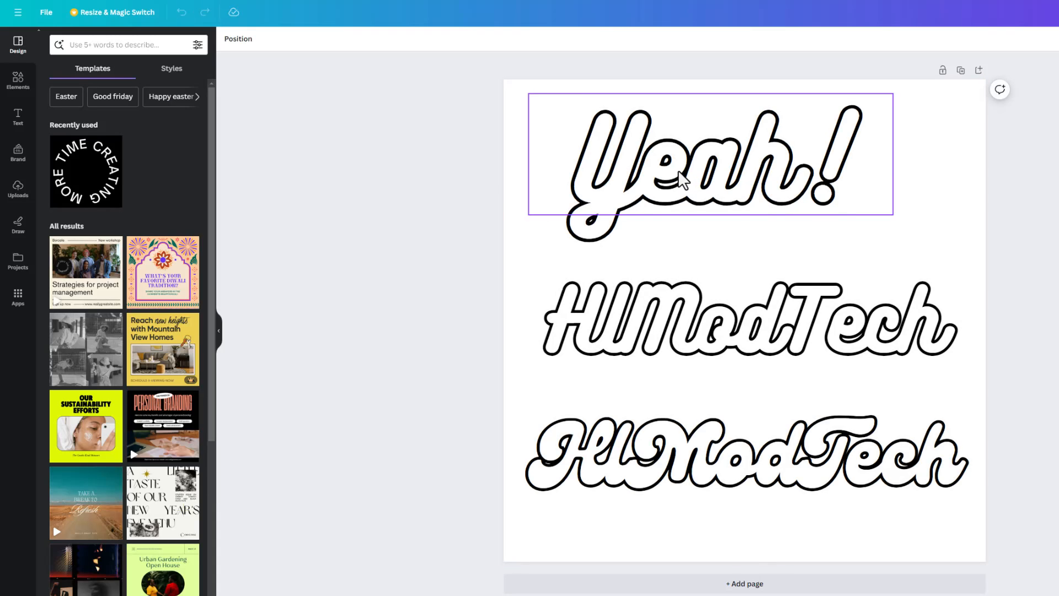
mouse_move(771, 208)
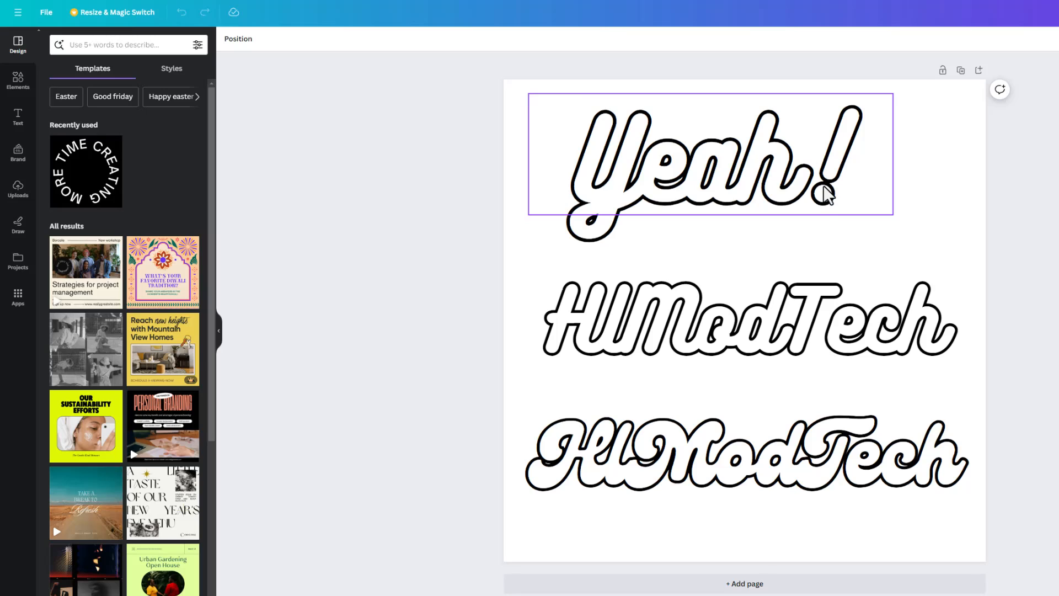
mouse_move(834, 188)
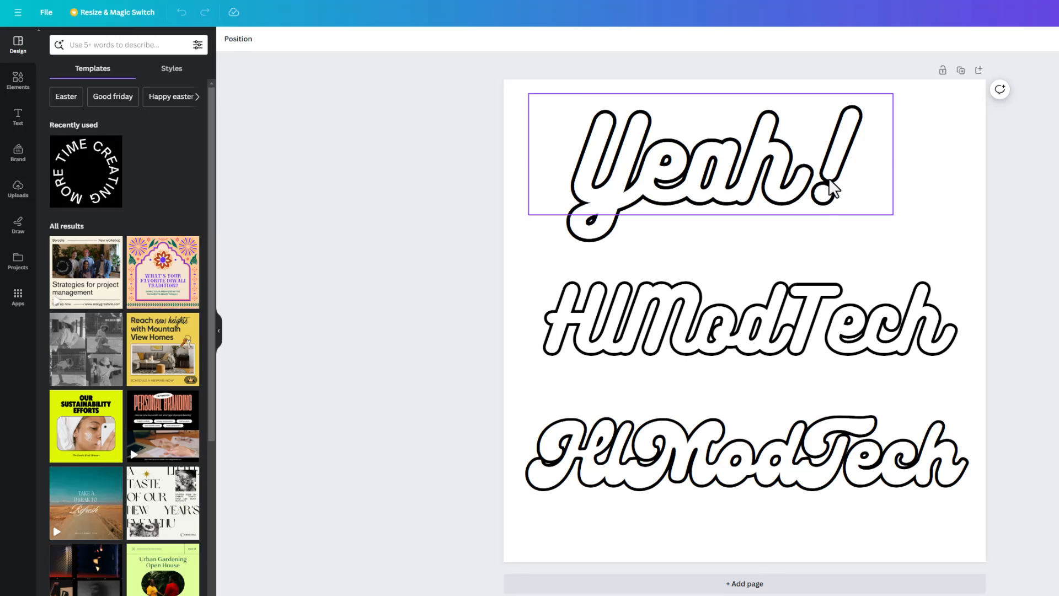
- Select the 'Yeah!' line and the middle HLModTech line to check their fonts
click(709, 156)
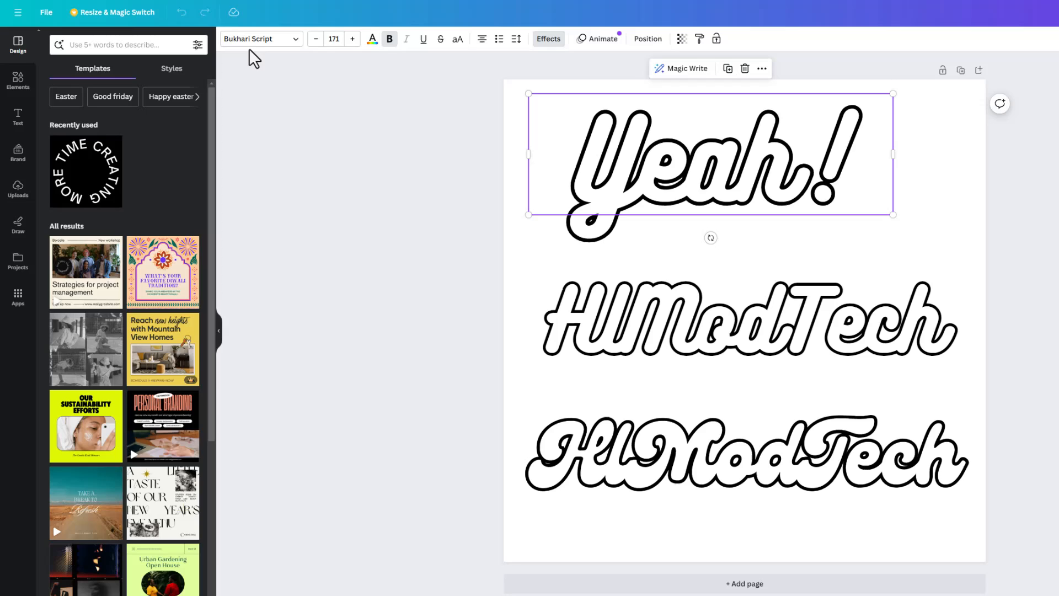
mouse_move(512, 282)
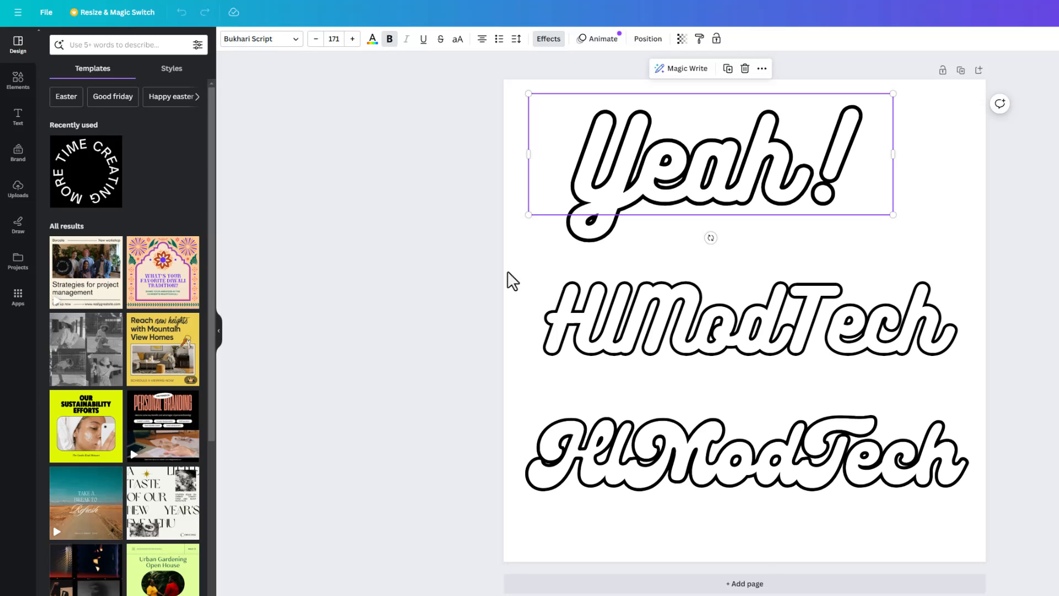
click(743, 316)
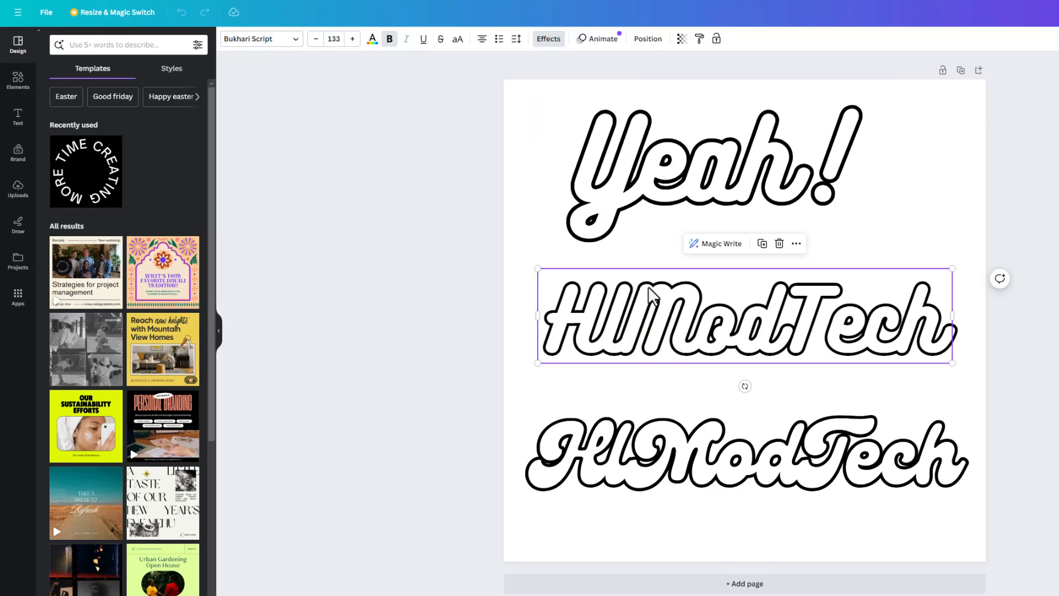
mouse_move(824, 346)
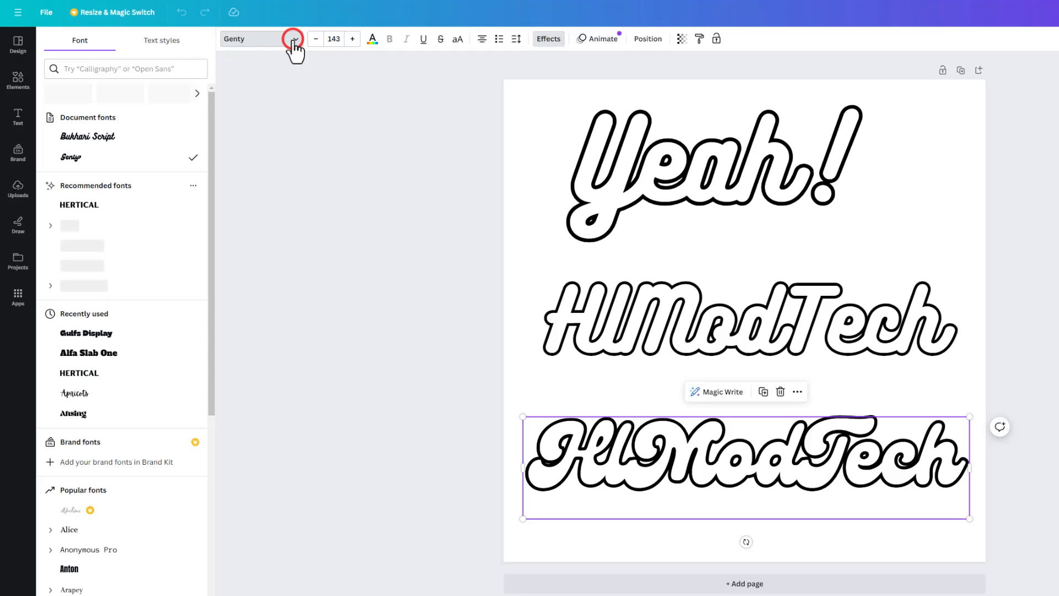
- Browse the font list for the cursive bottom HlModTech line, which uses Genty
click(293, 38)
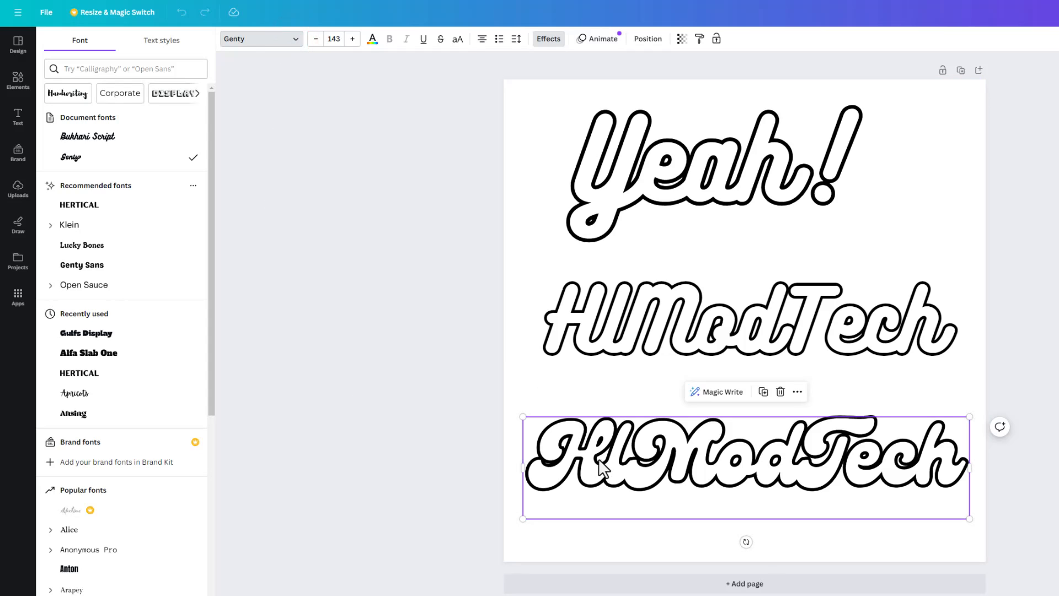
mouse_move(912, 492)
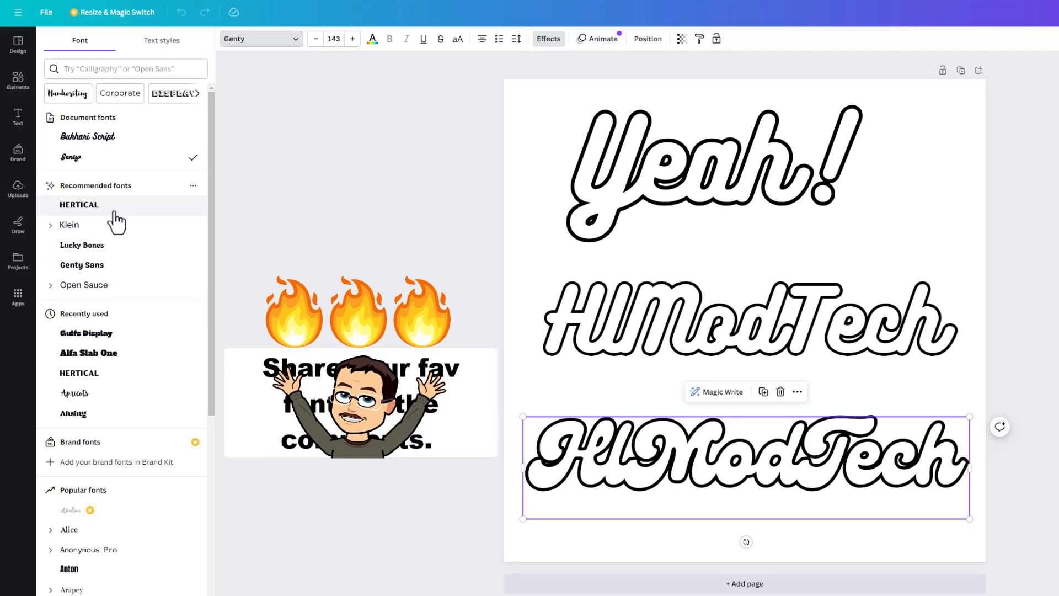
scroll(down, 3)
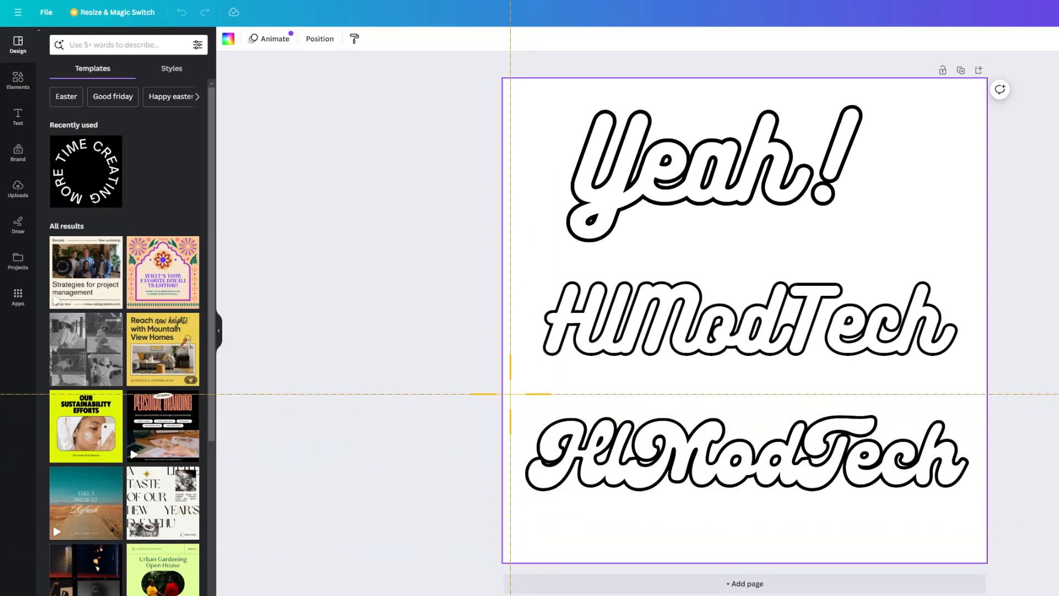
- Export the cursive HlModTech capture from Snagit Editor and return to Chrome
click(743, 456)
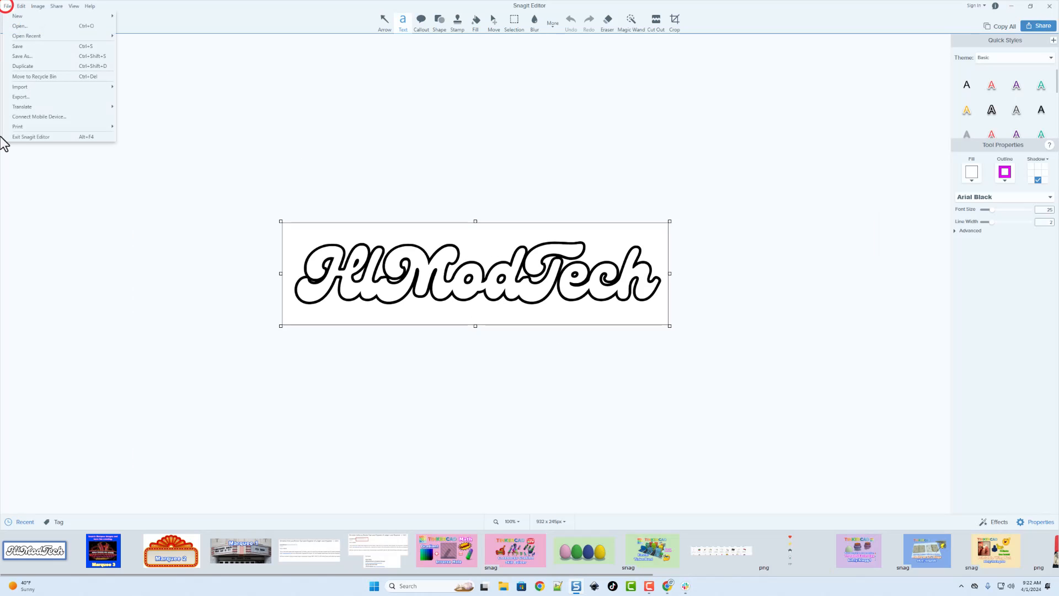
click(21, 97)
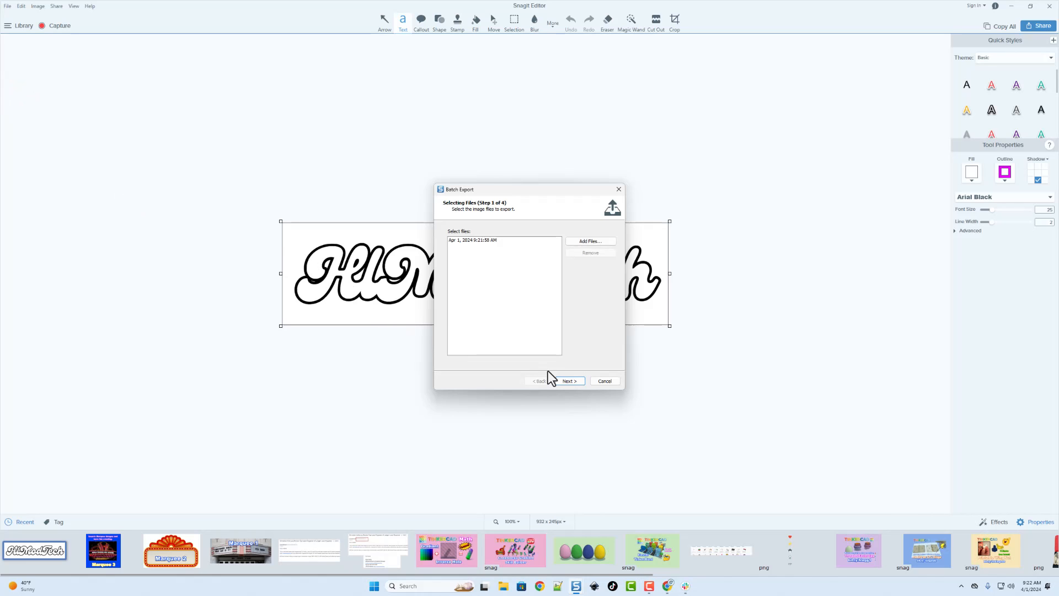
click(916, 9)
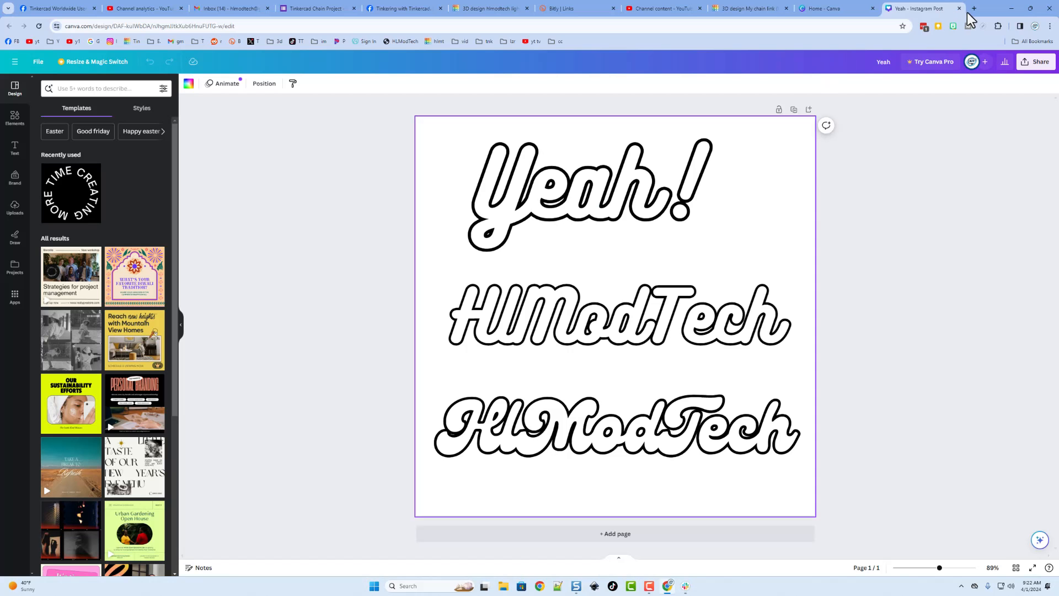
- Download the PicSVG-traced lettering as 'hlmodtech connected2a.svg' into Downloads
click(974, 8)
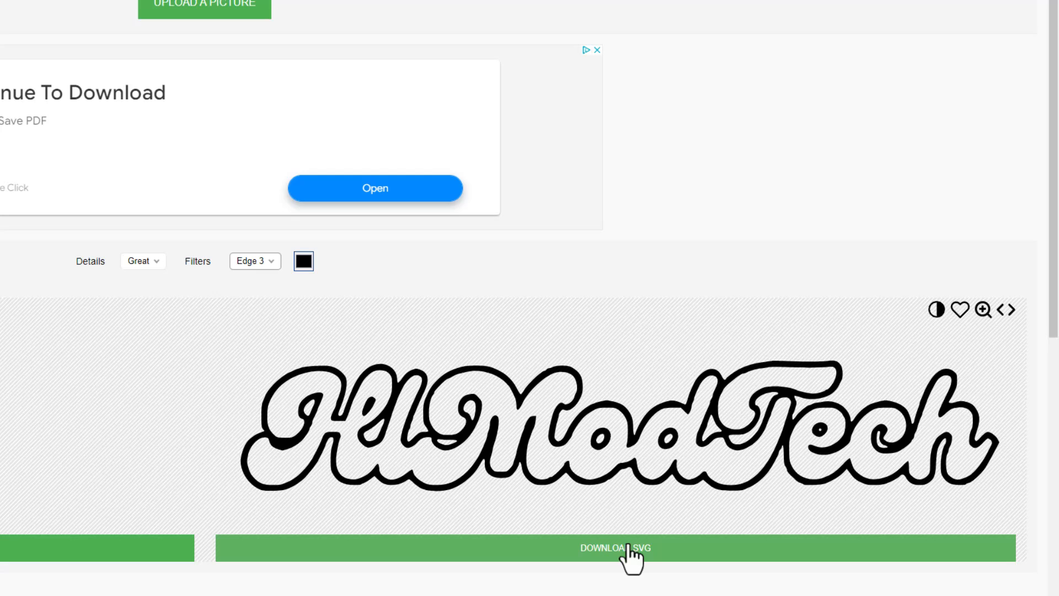
click(615, 548)
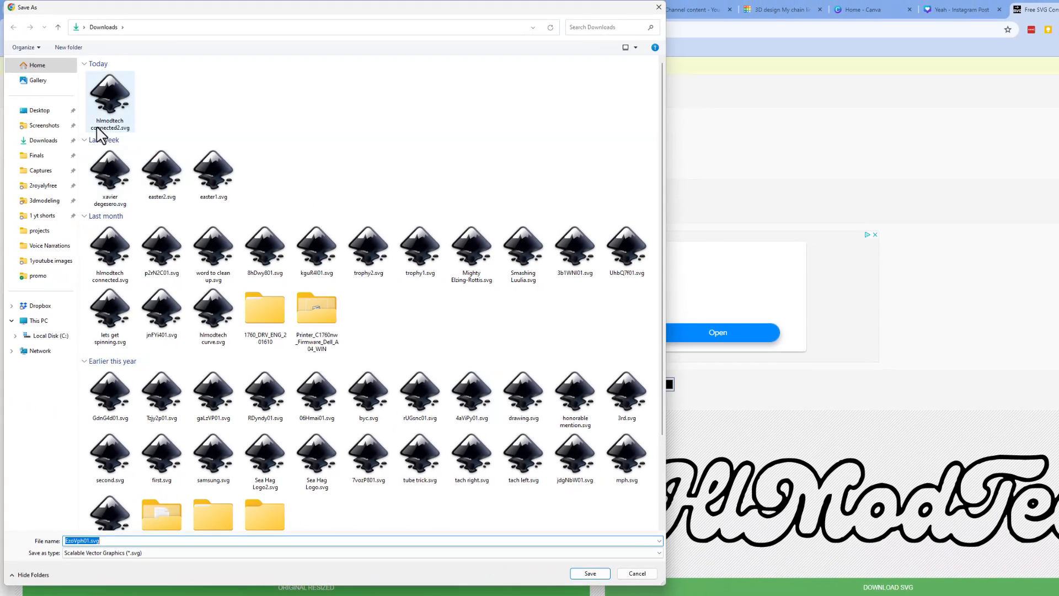
click(109, 101)
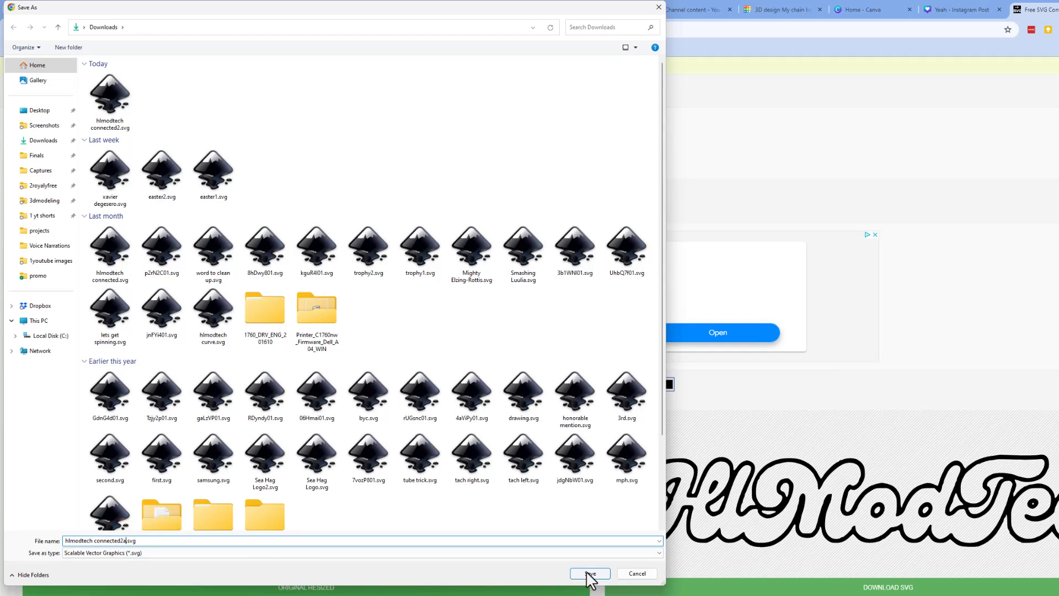
click(589, 573)
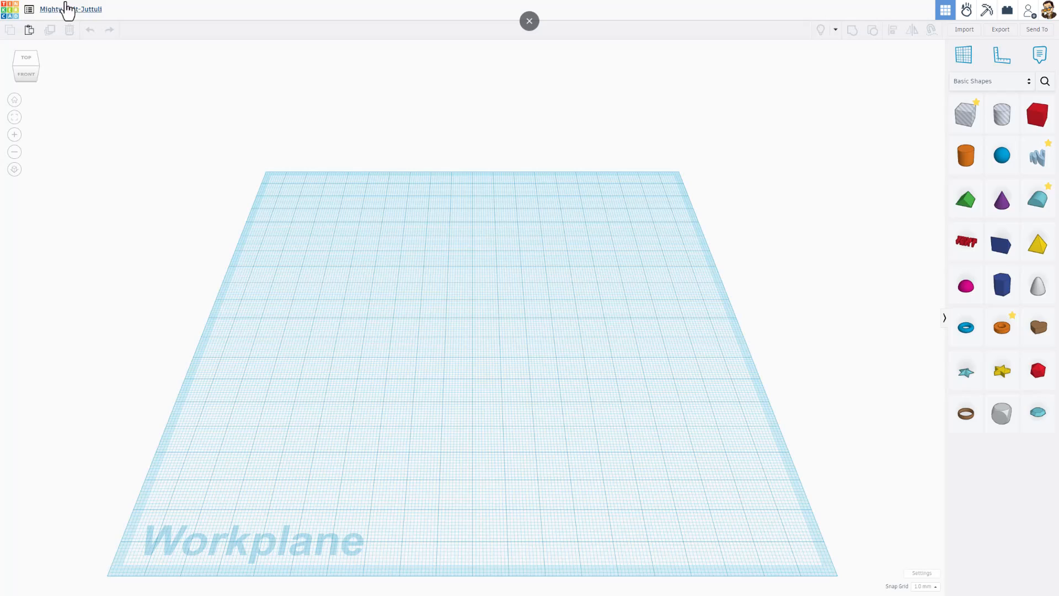
- Rename the design 'led sign 2' and set the workplane width to 260 mm
text(led sign 2)
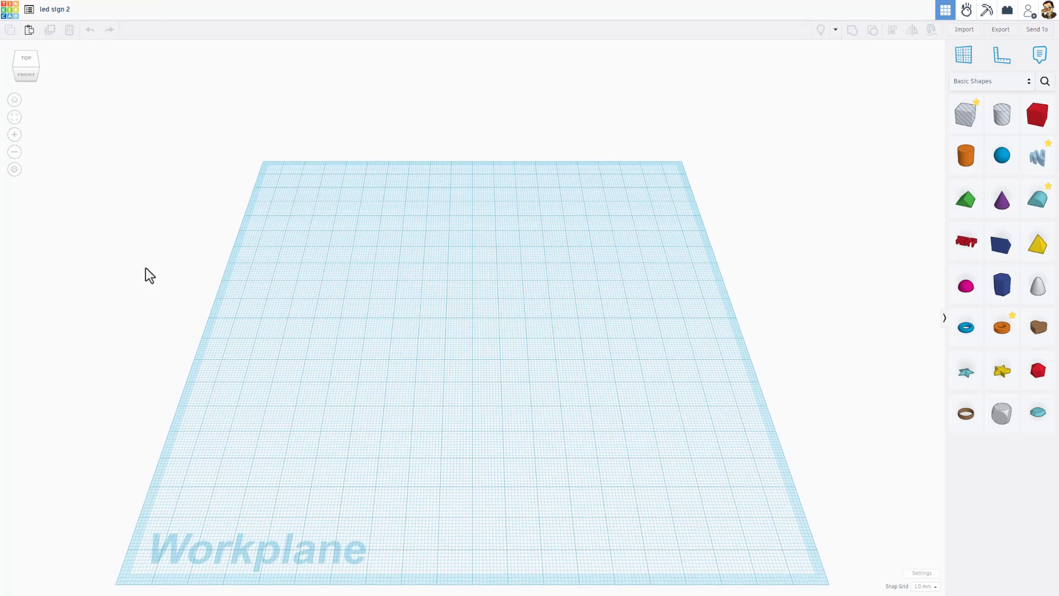
click(921, 572)
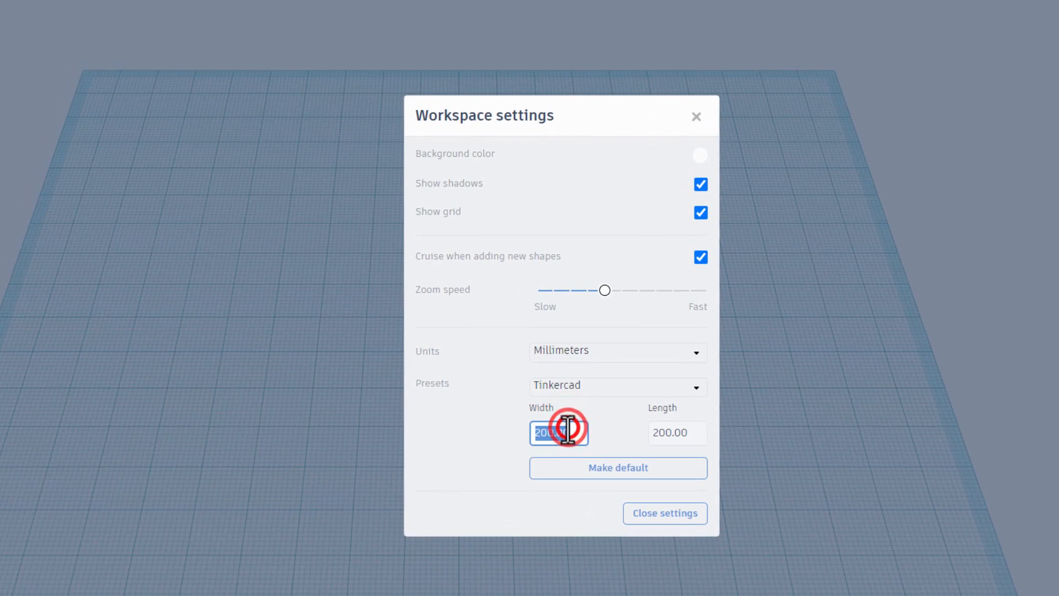
text(260)
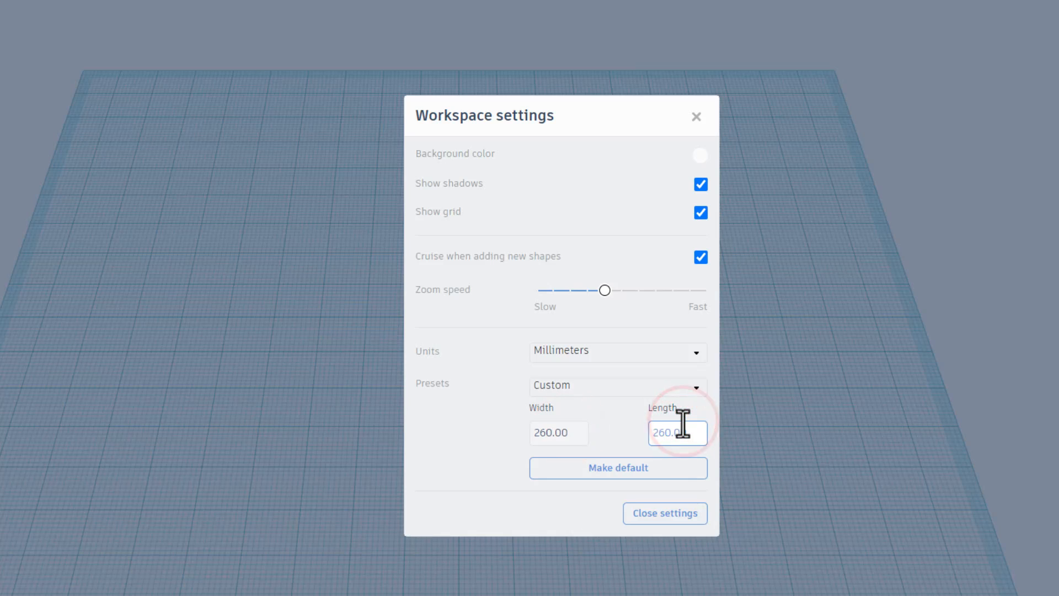
click(664, 512)
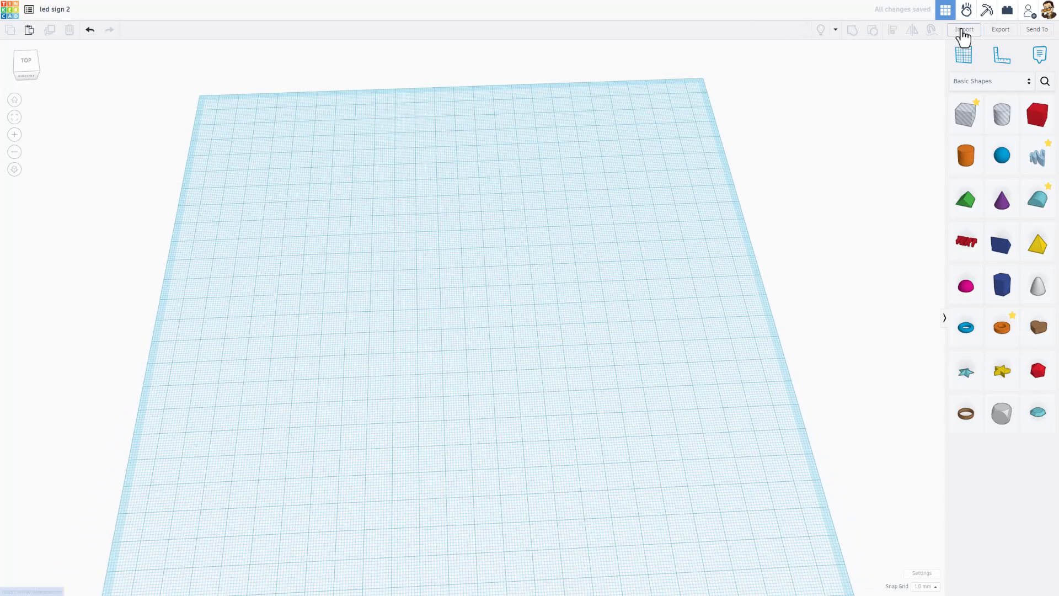
- Import hlmodtech connected2a.svg as a 3D HlModTech shape 220 mm wide
click(963, 29)
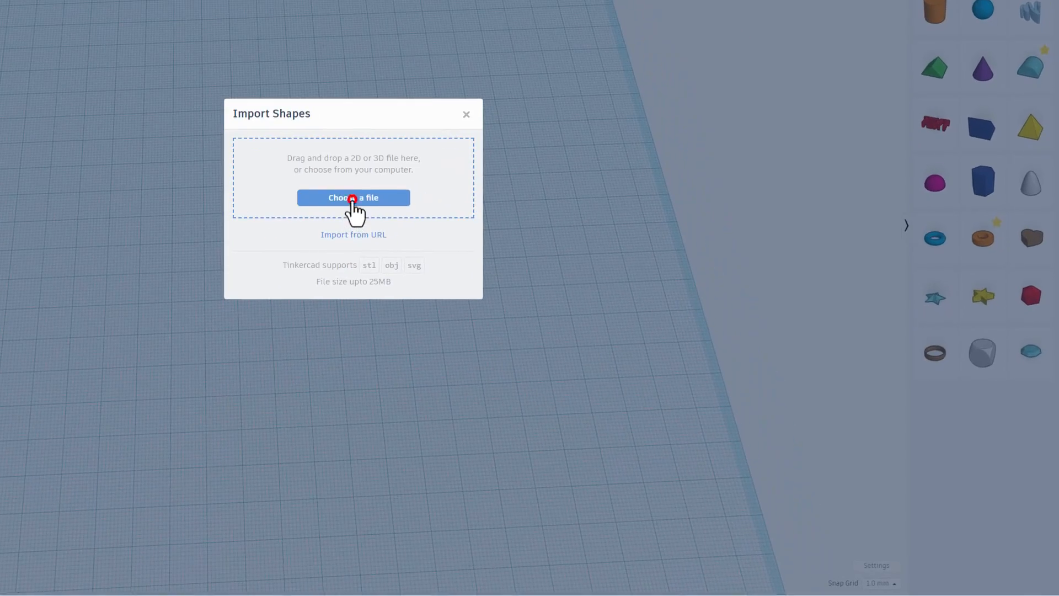
click(353, 198)
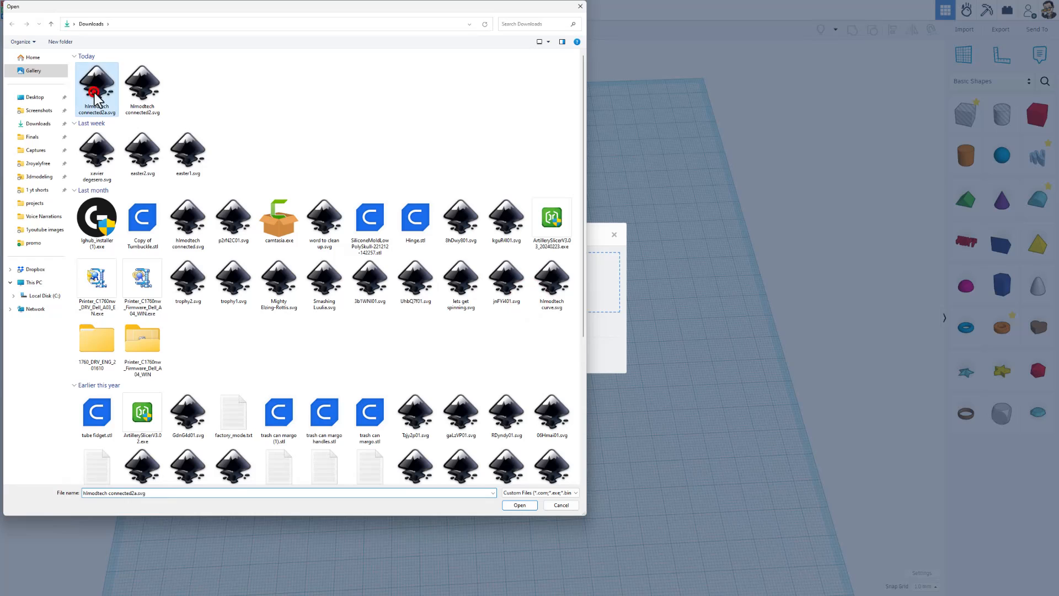
click(519, 505)
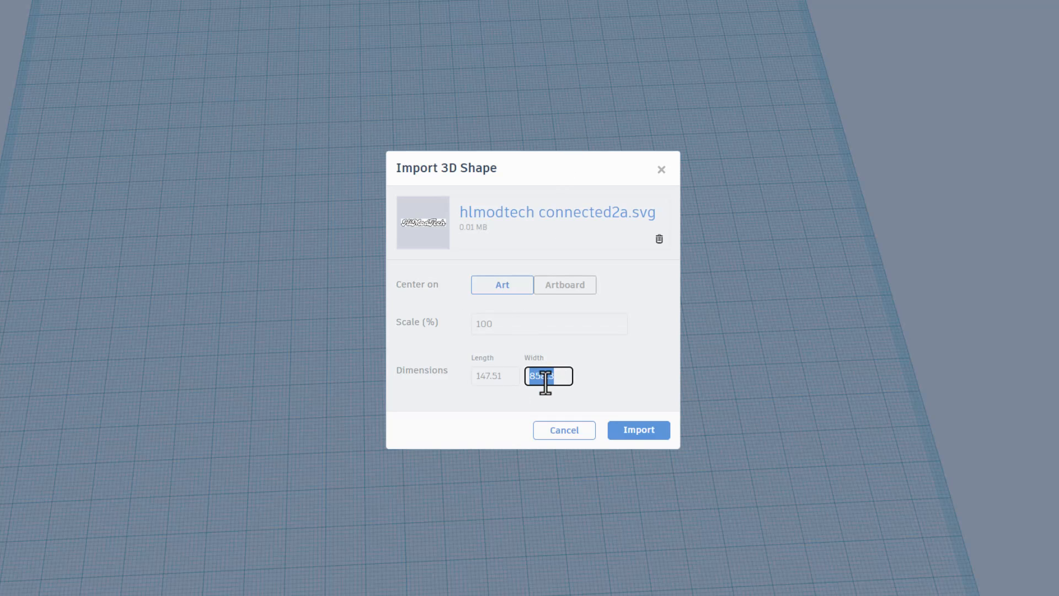
text(220)
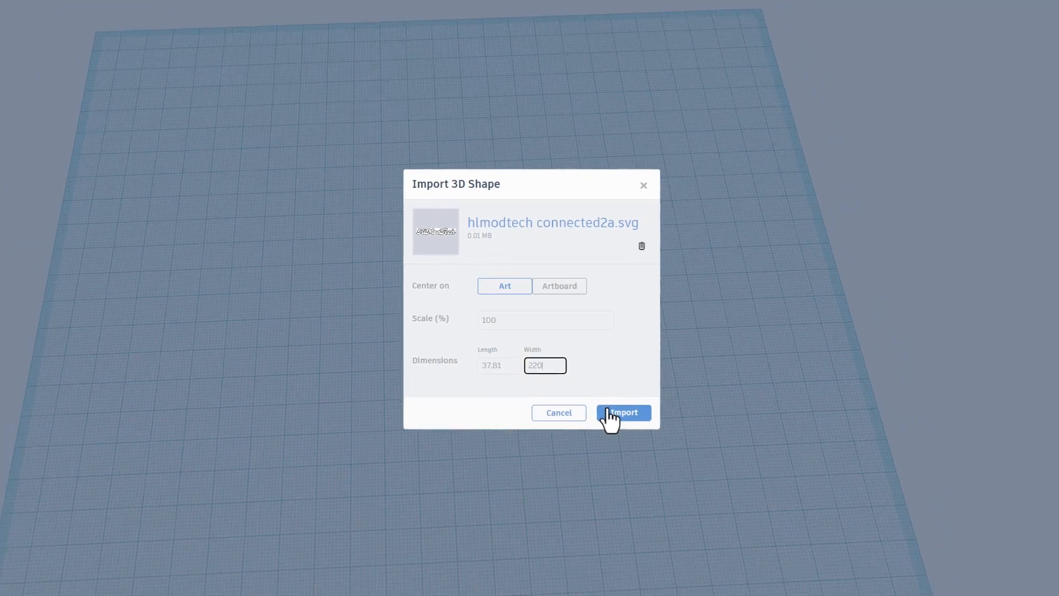
click(622, 413)
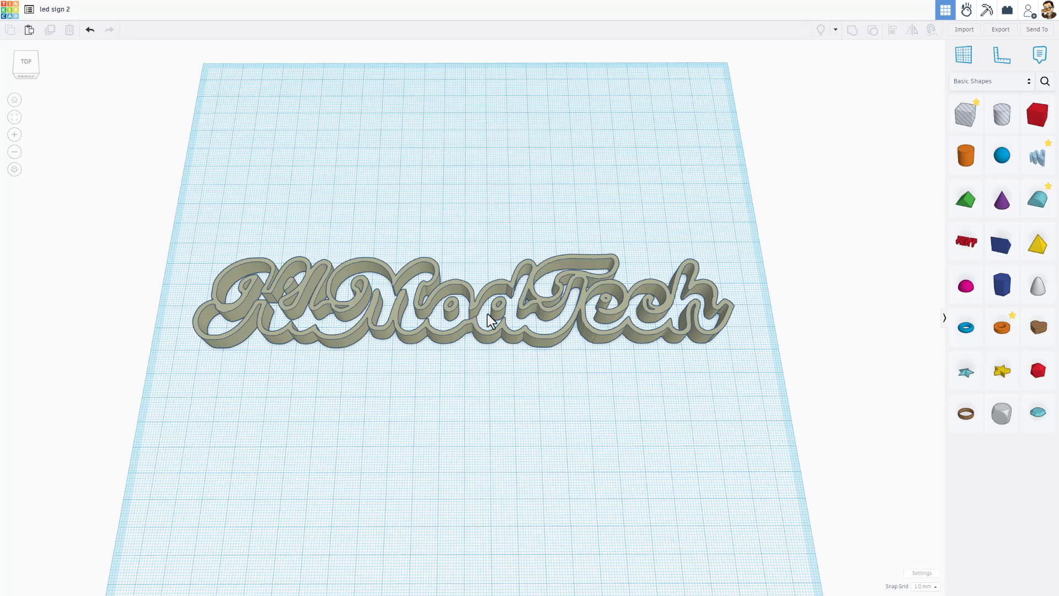
- Stretch the HlModTech lettering to 60 mm deep while keeping its 220 mm width
click(491, 322)
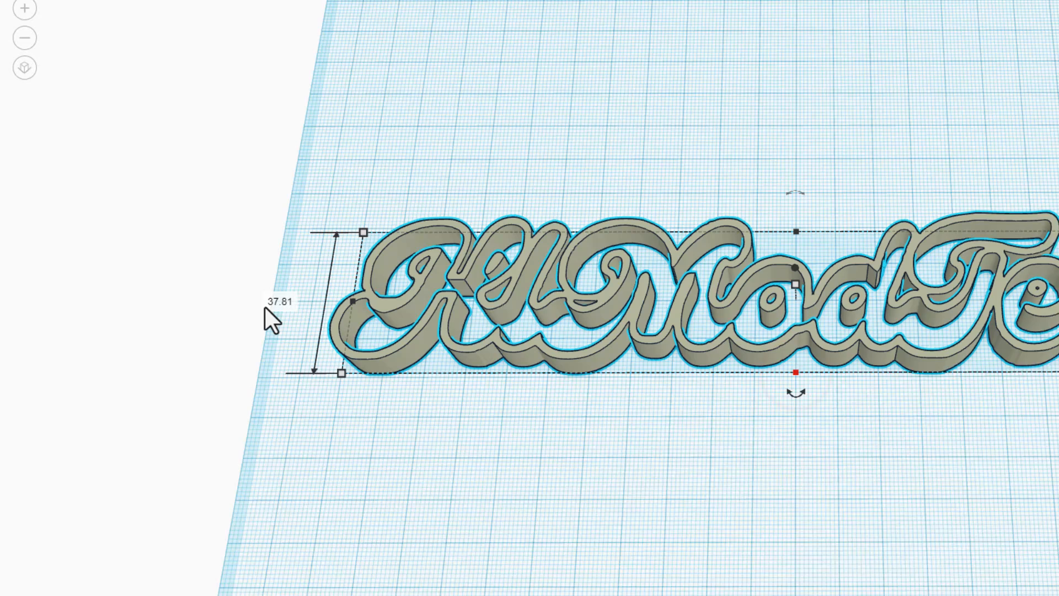
click(280, 301)
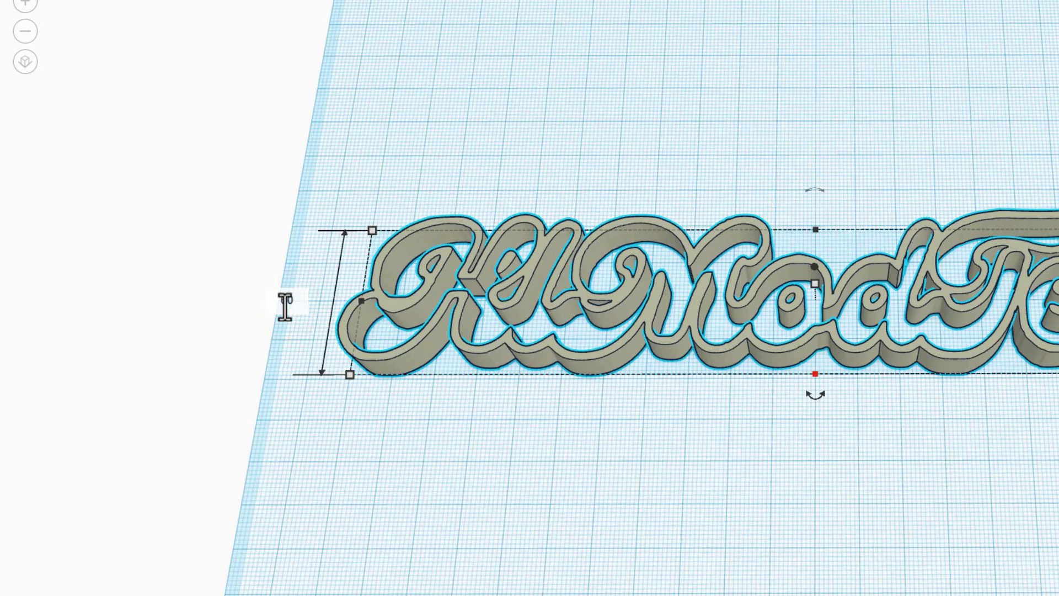
drag(349, 374, 336, 467)
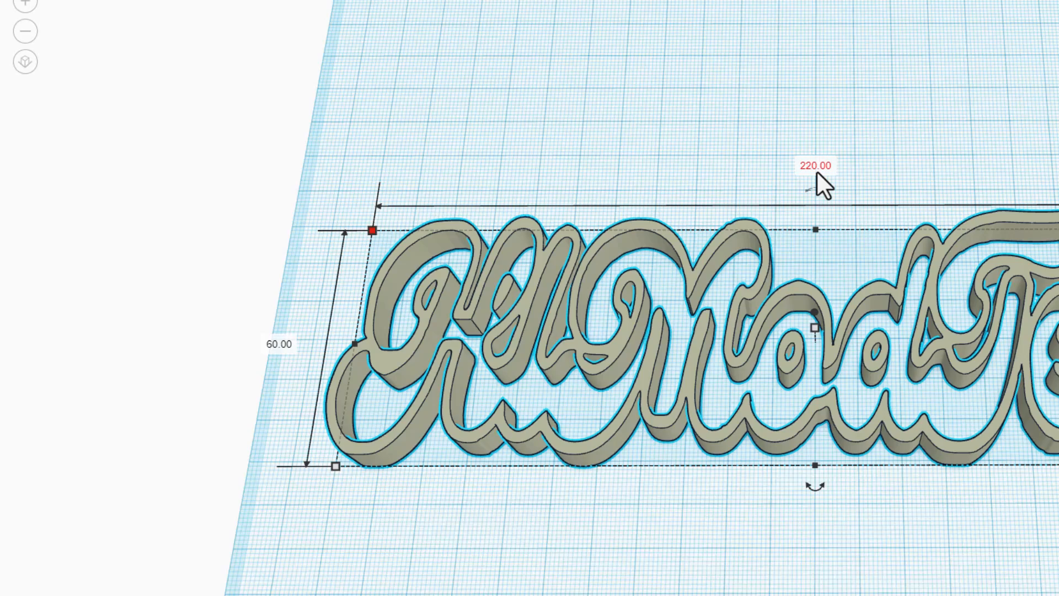
click(699, 545)
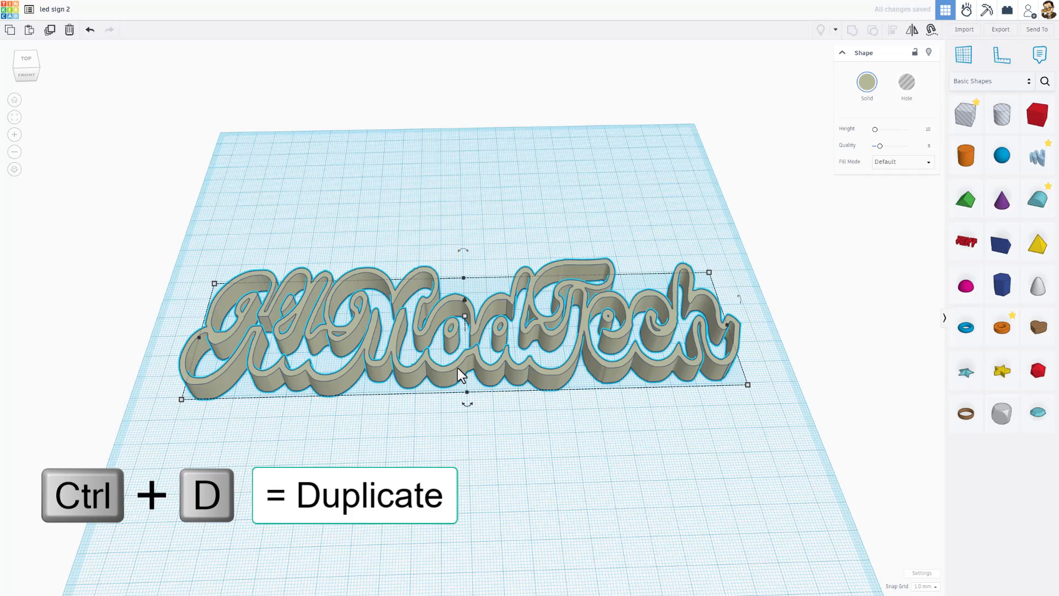
- Duplicate the lettering, colour the copy magenta, and set its Fill Mode to Silhouette
click(867, 84)
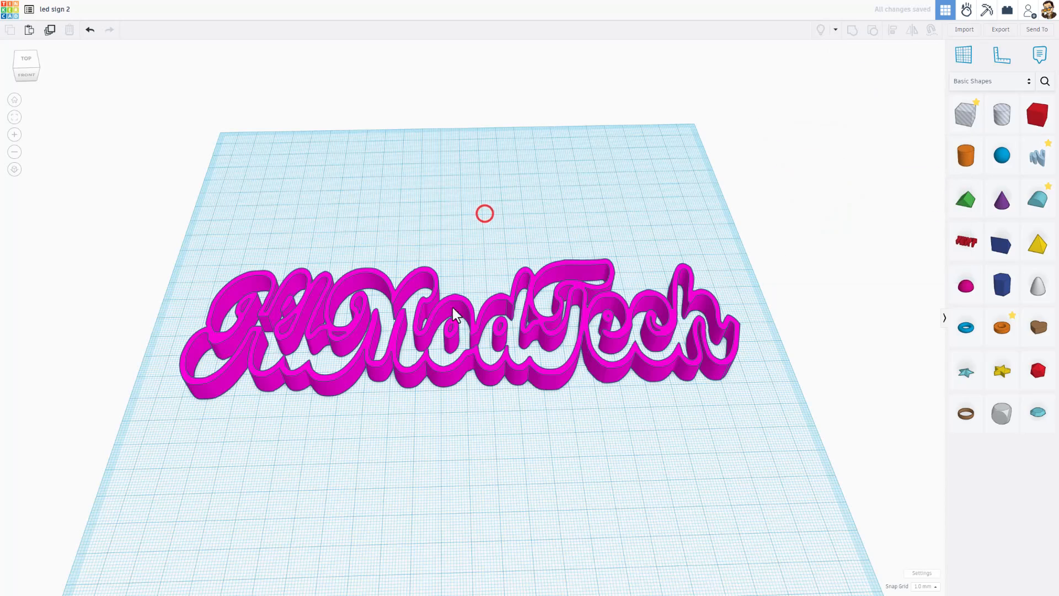
click(457, 318)
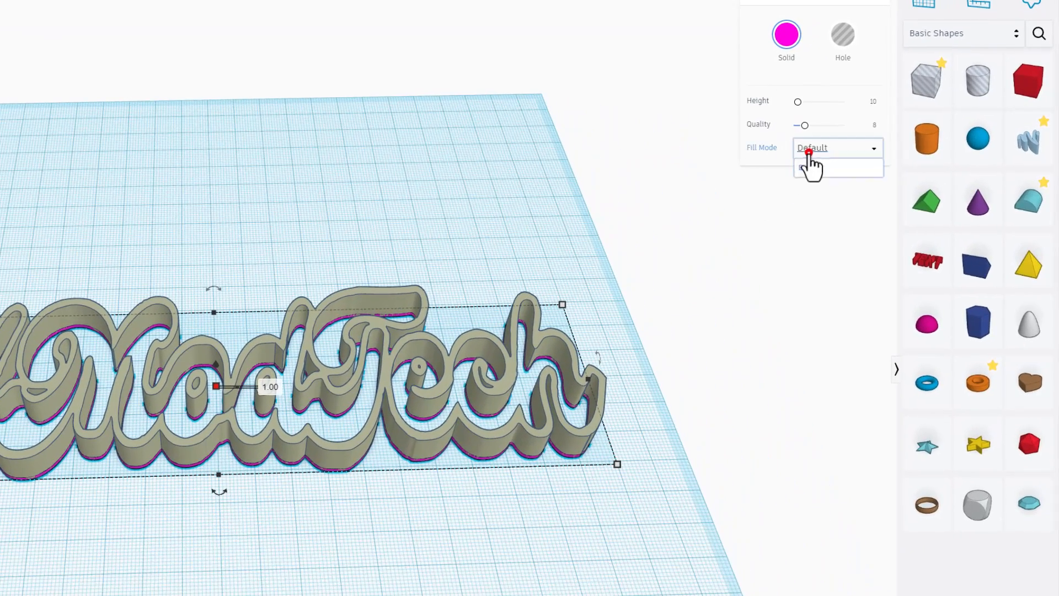
click(818, 167)
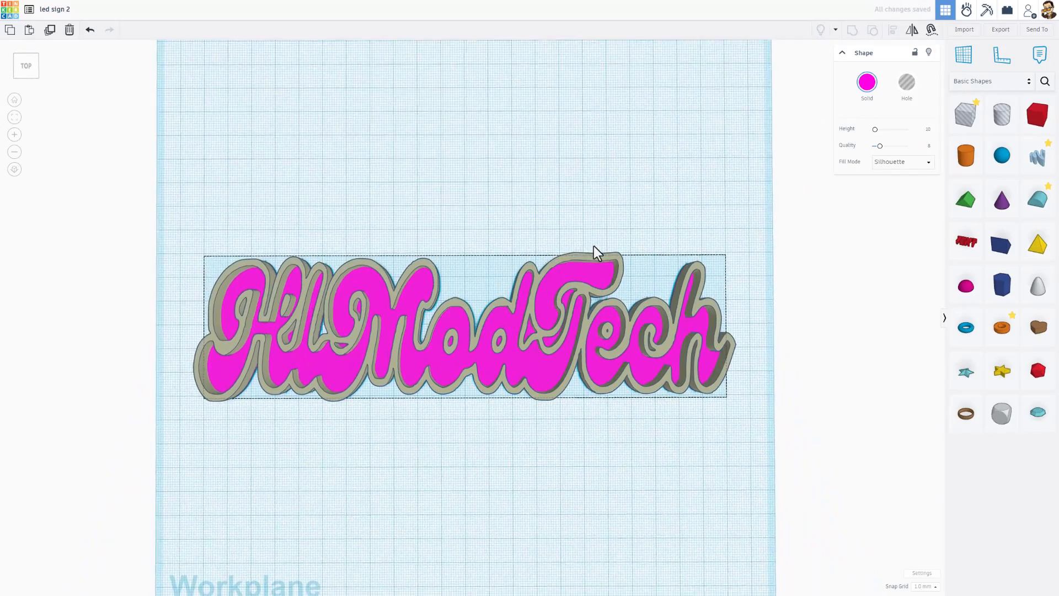
drag(595, 257, 598, 172)
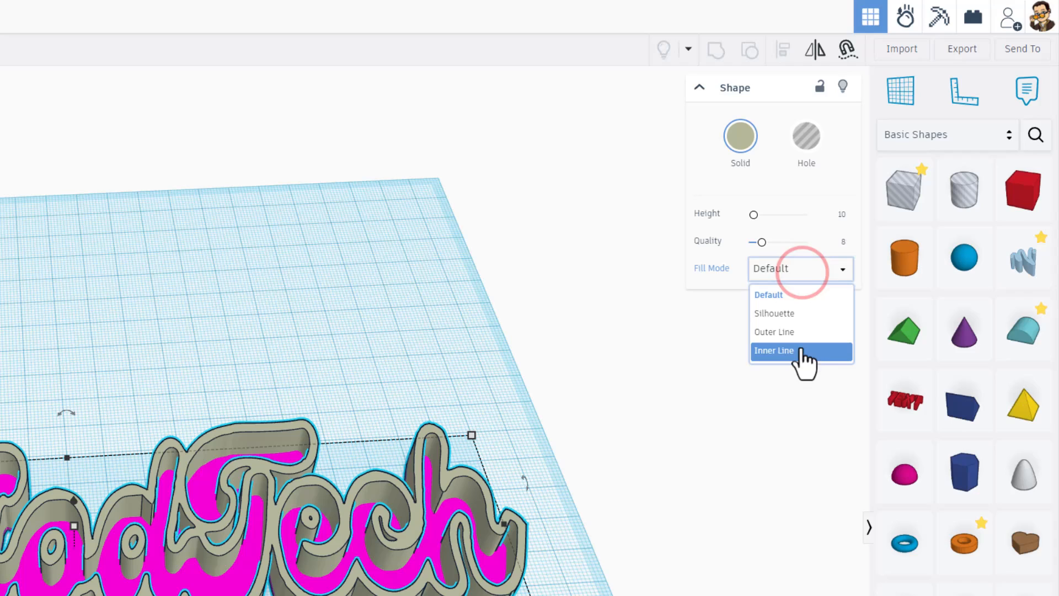
- Set the grey copy's Fill Mode to Inner Line, Corners to Round, and Quality to 24
click(774, 351)
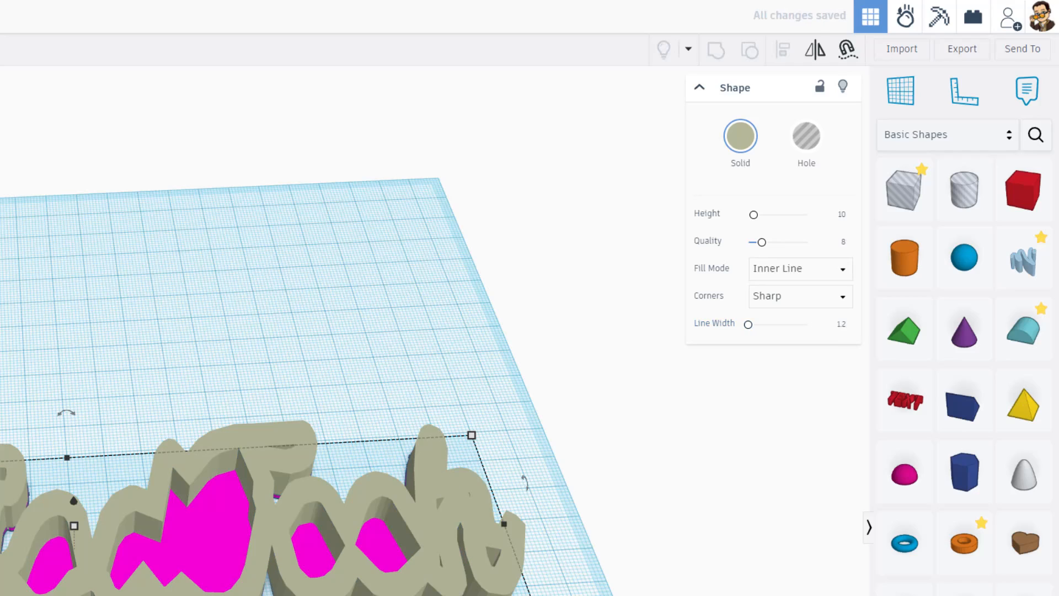
click(799, 295)
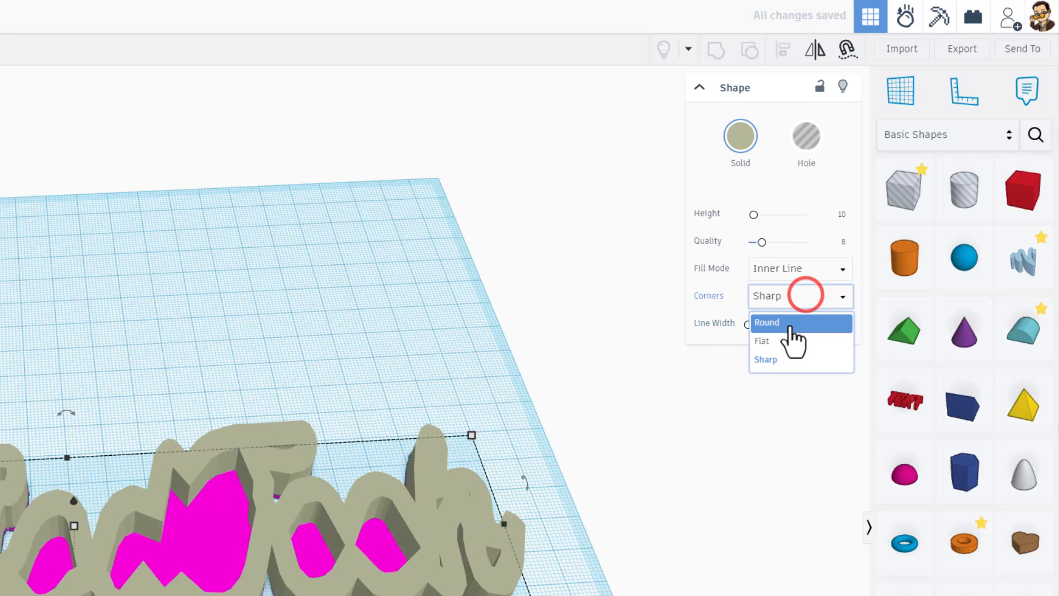
click(767, 323)
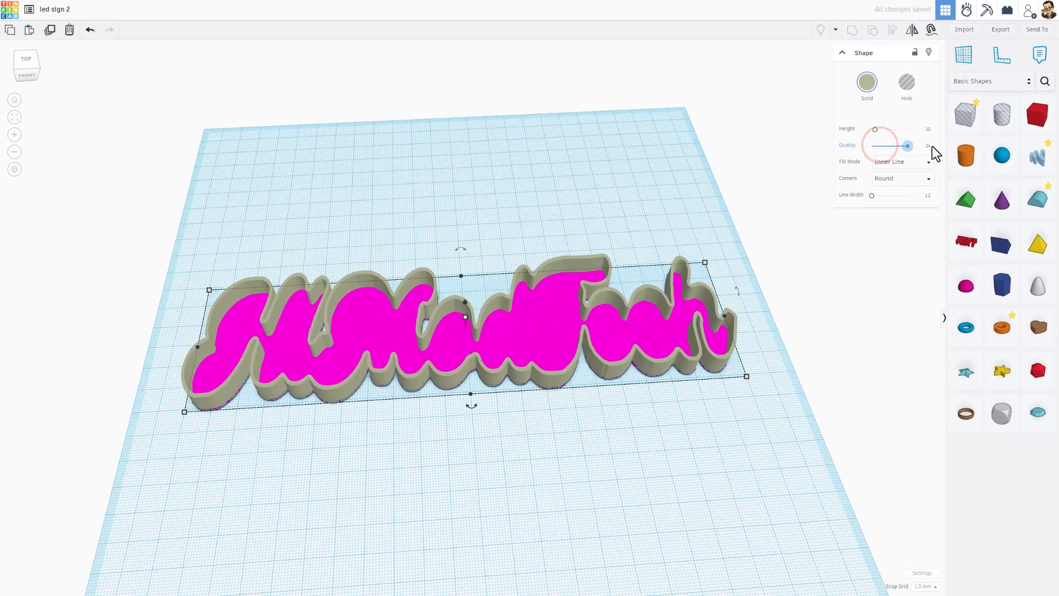
drag(892, 146, 907, 146)
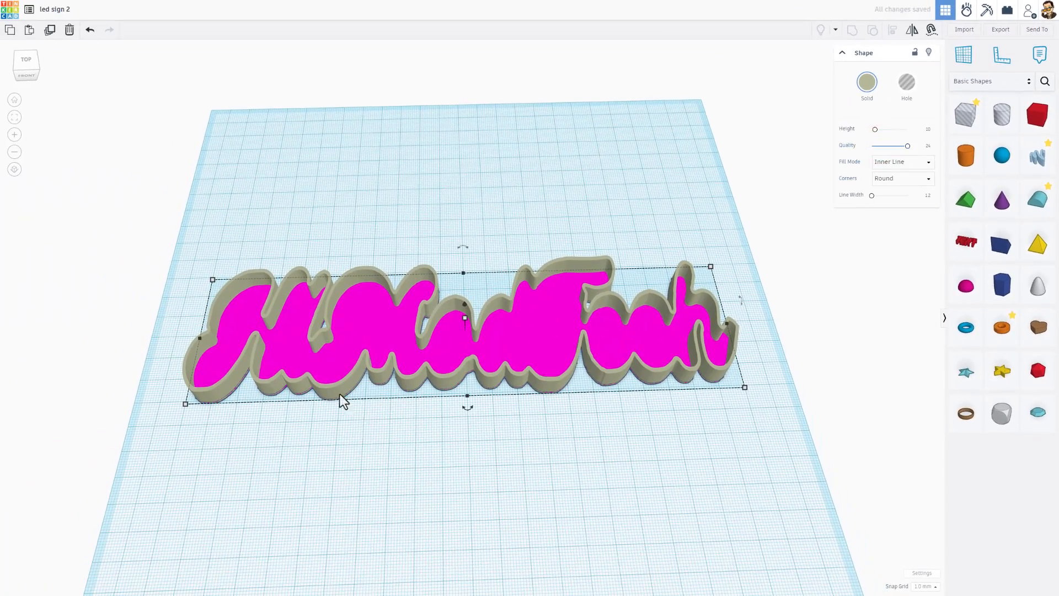
mouse_move(590, 351)
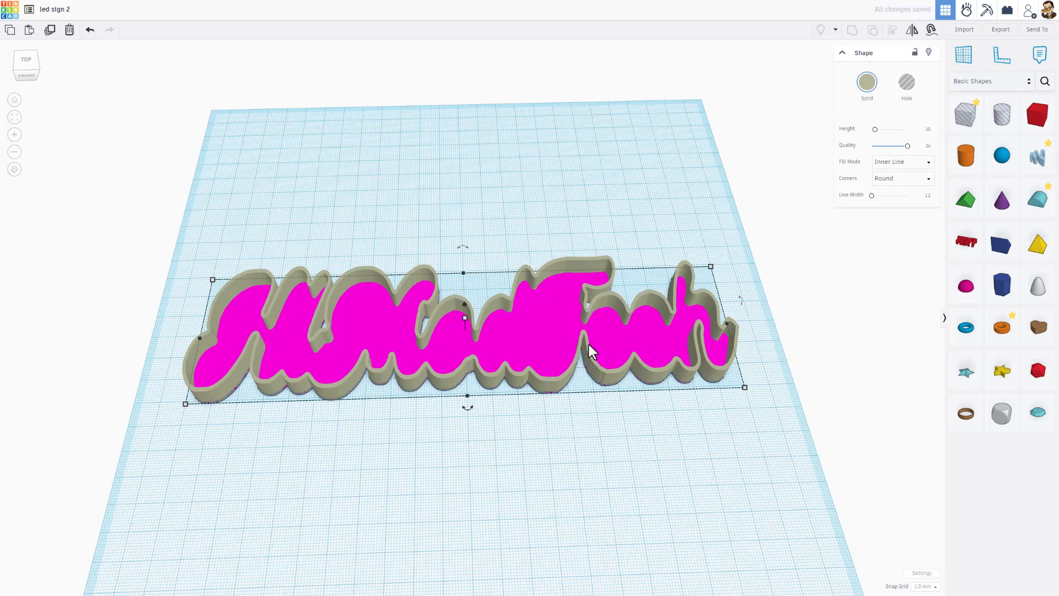
mouse_move(505, 380)
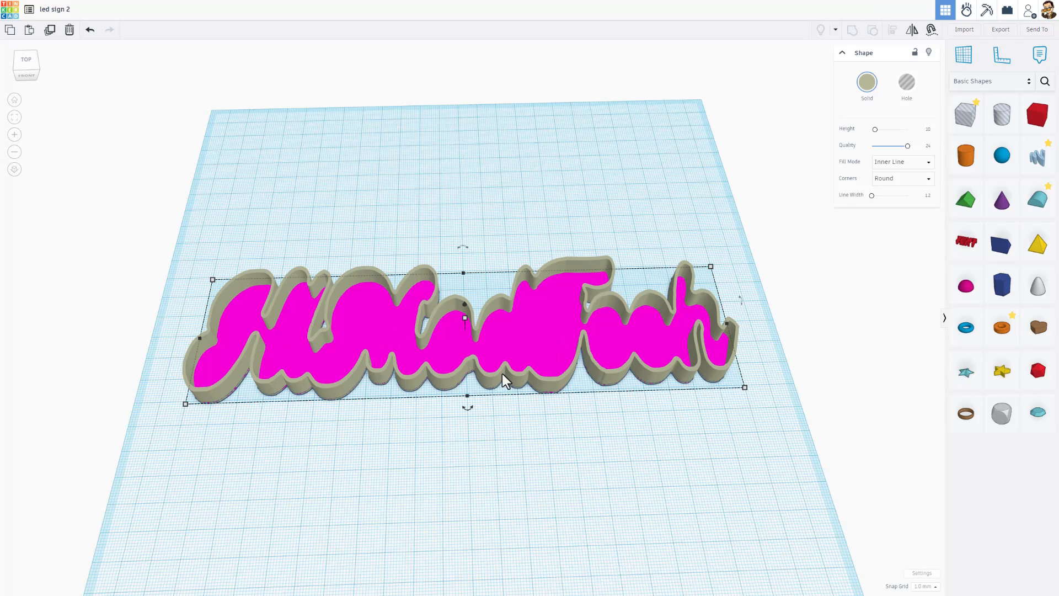
mouse_move(536, 415)
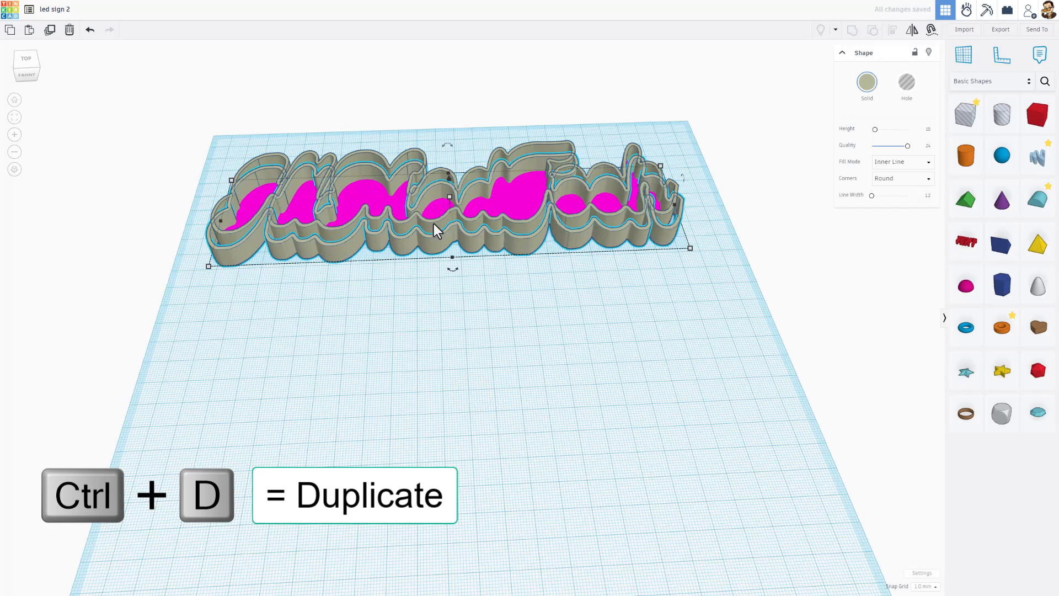
- Duplicate the walled HlModTech lettering forward, then duplicate that copy again as the silhouette-filled cover
key(Shift+Down)
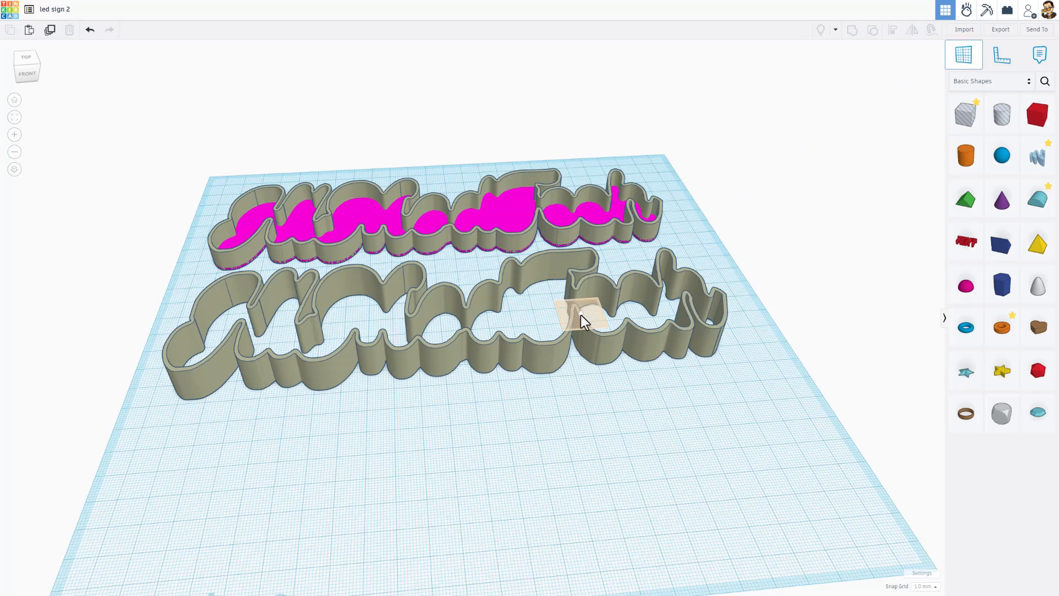
key(w)
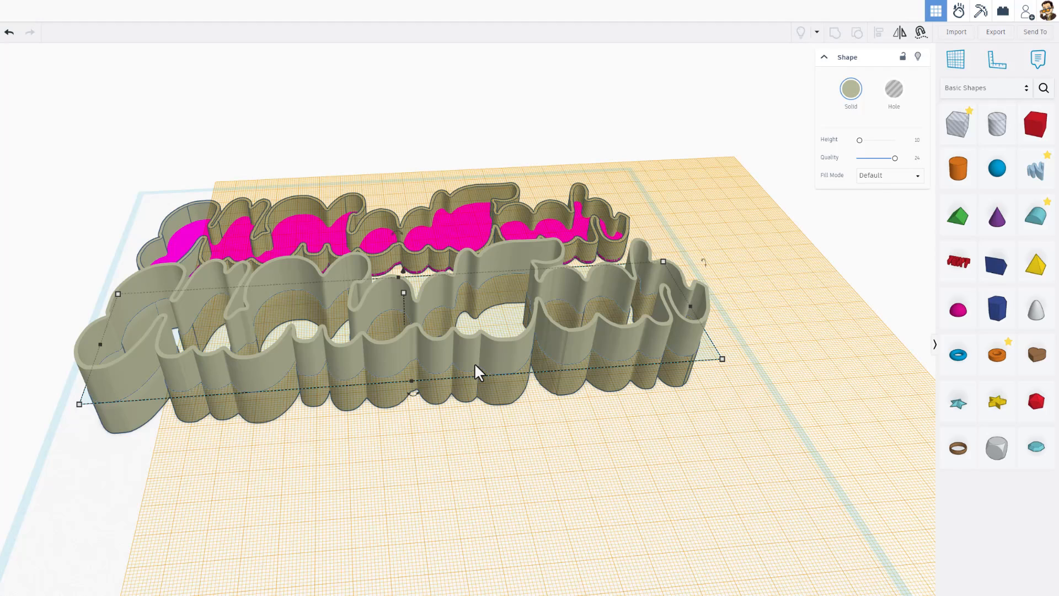
click(479, 351)
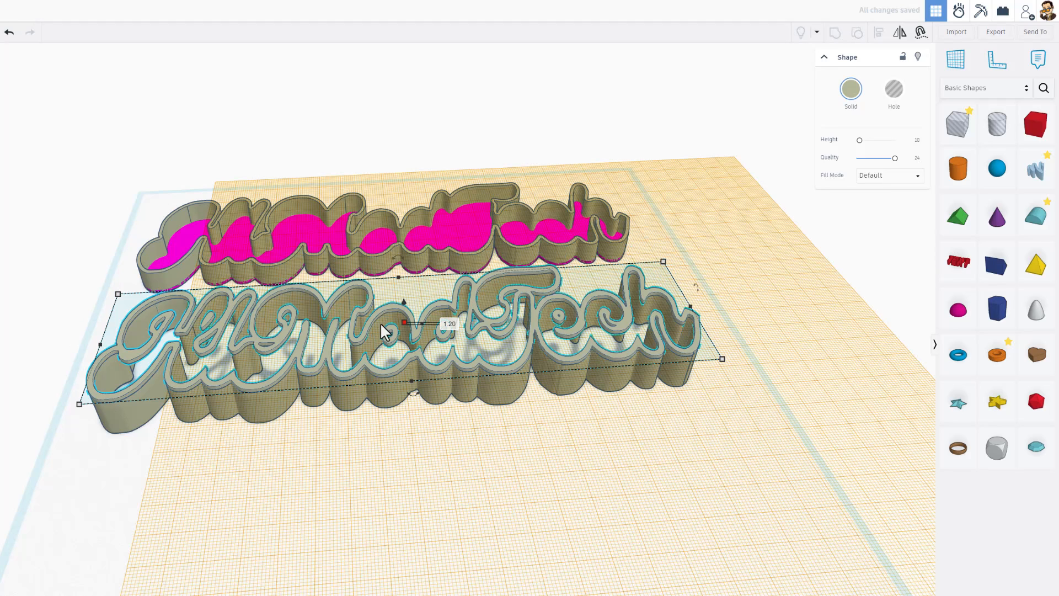
key(ctrl+d)
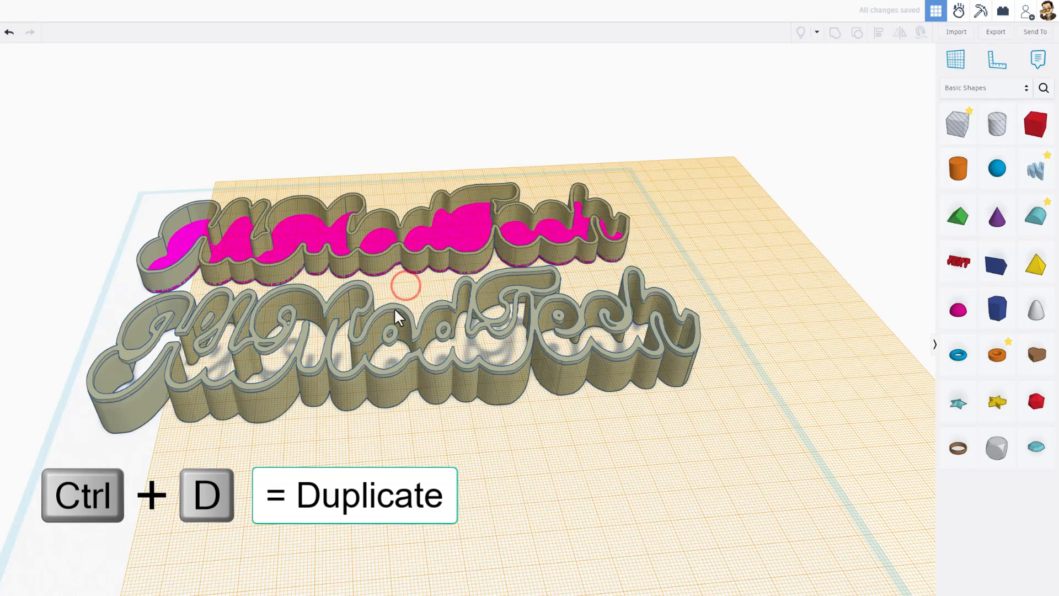
click(398, 321)
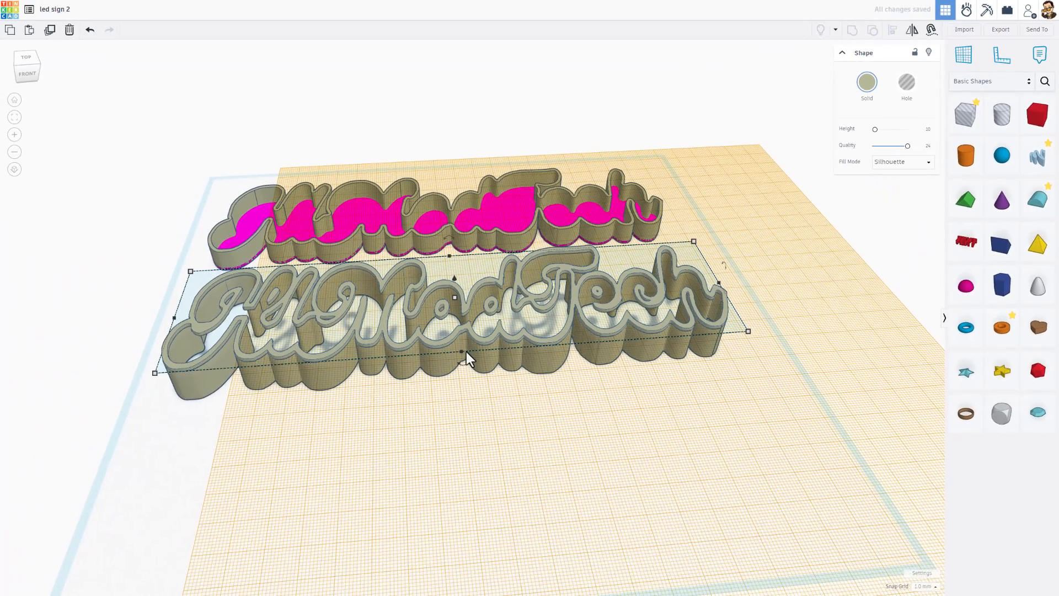
mouse_move(471, 339)
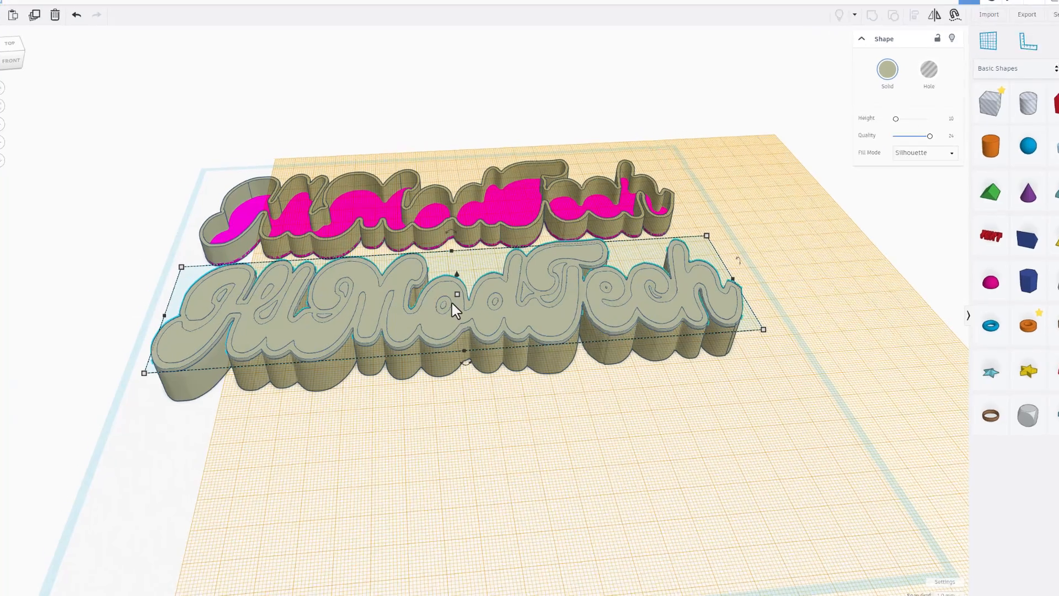
scroll(up, 3)
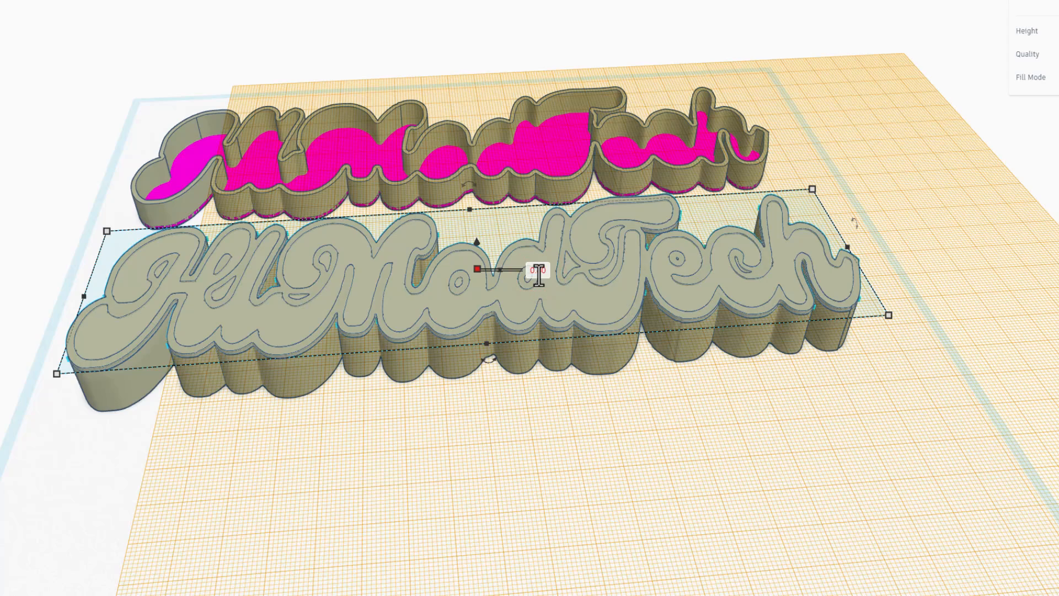
scroll(down, 3)
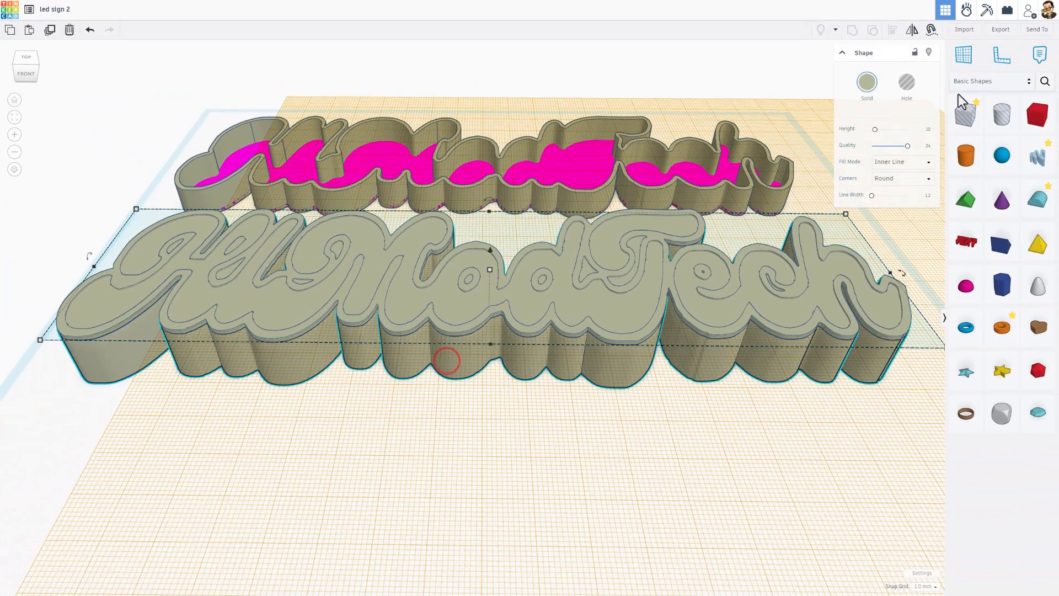
- Colour the front HlModTech wall yellow using the Solid colour picker
click(866, 82)
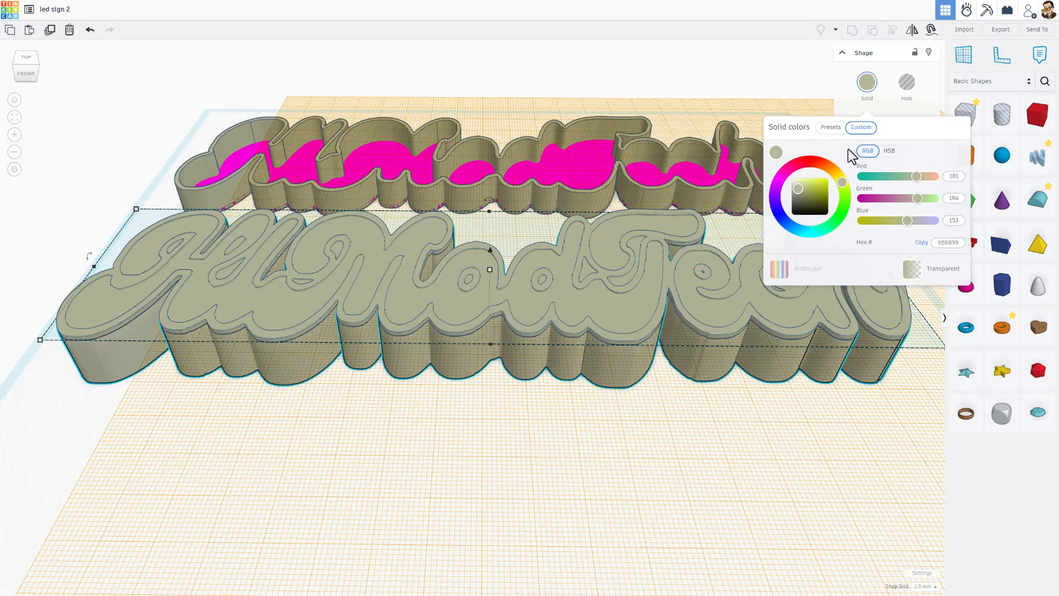
click(818, 186)
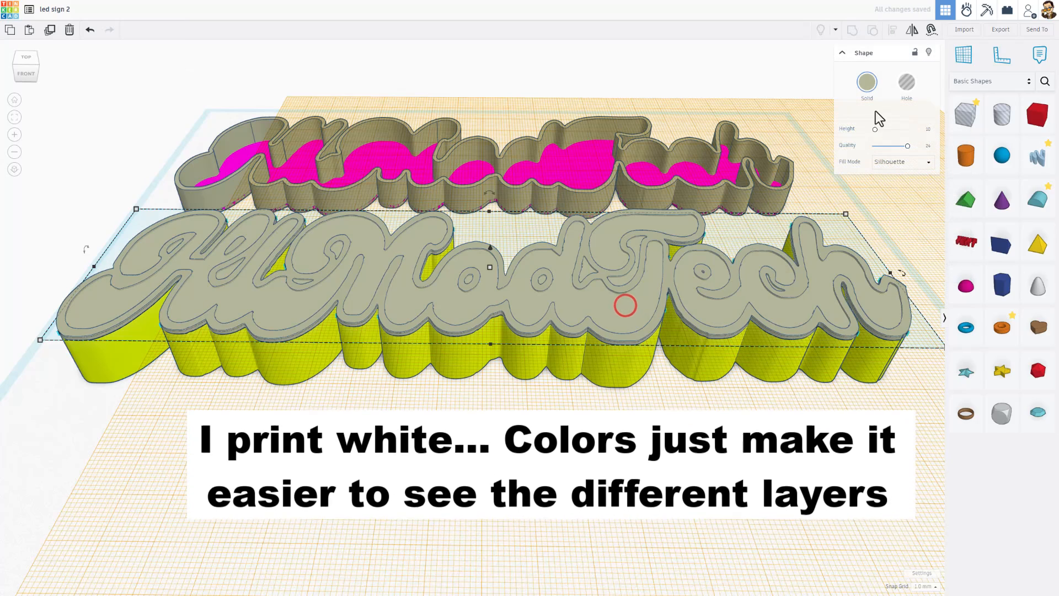
click(867, 82)
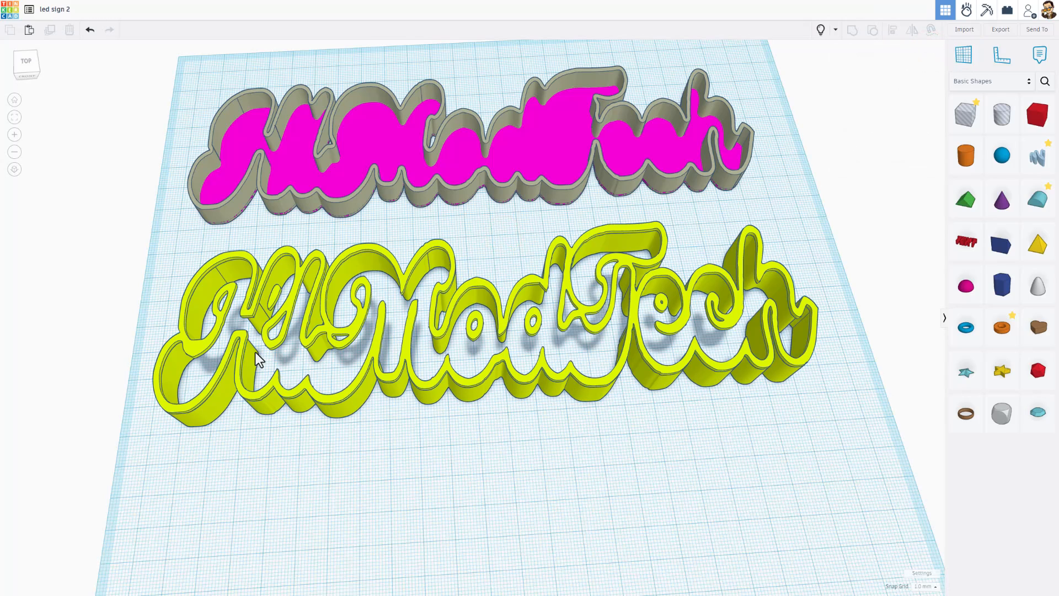
mouse_move(554, 338)
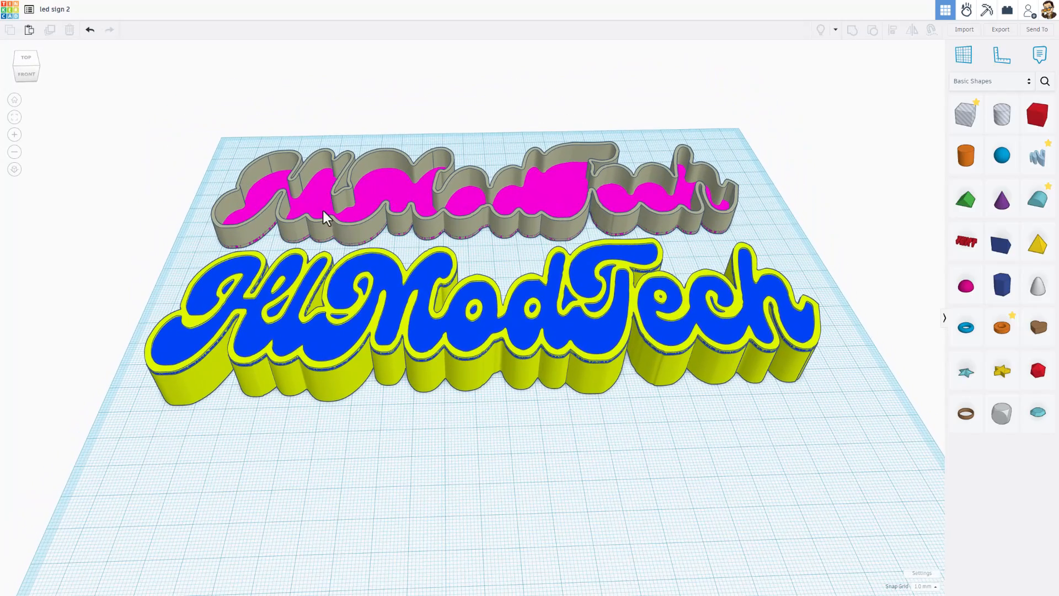
mouse_move(402, 237)
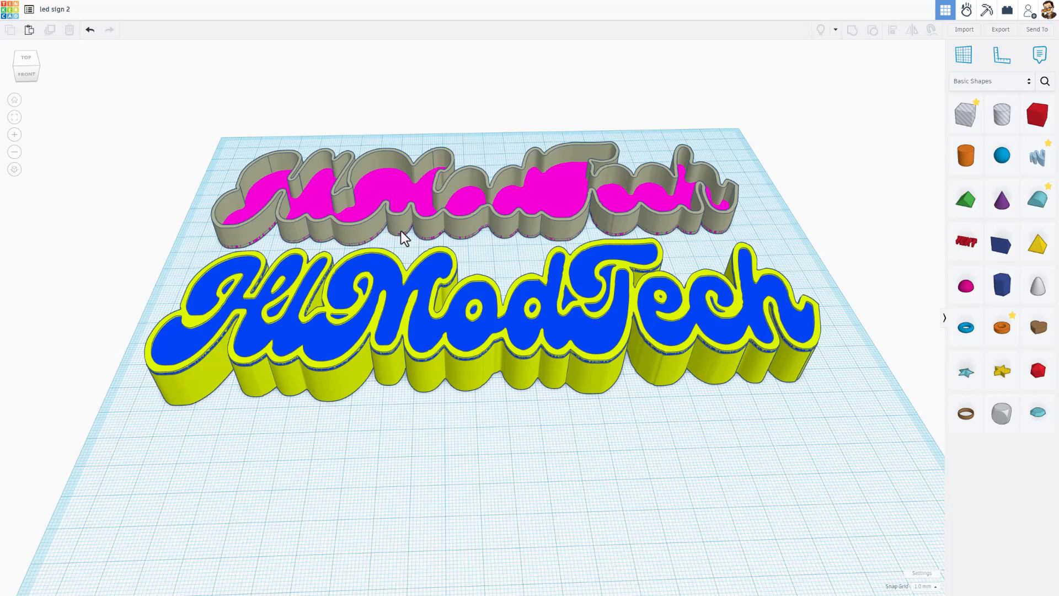
mouse_move(370, 168)
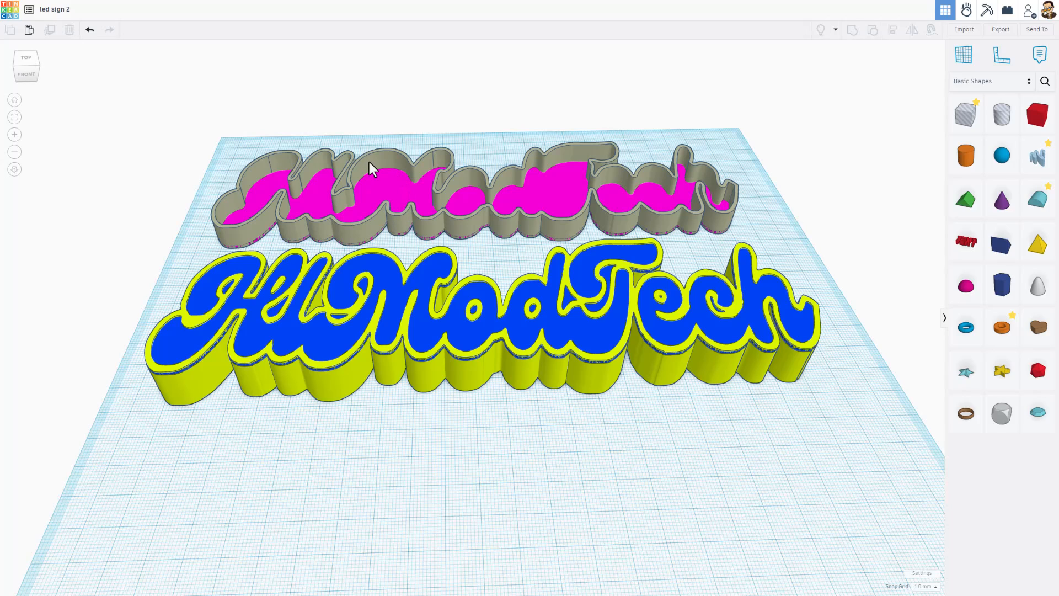
mouse_move(503, 209)
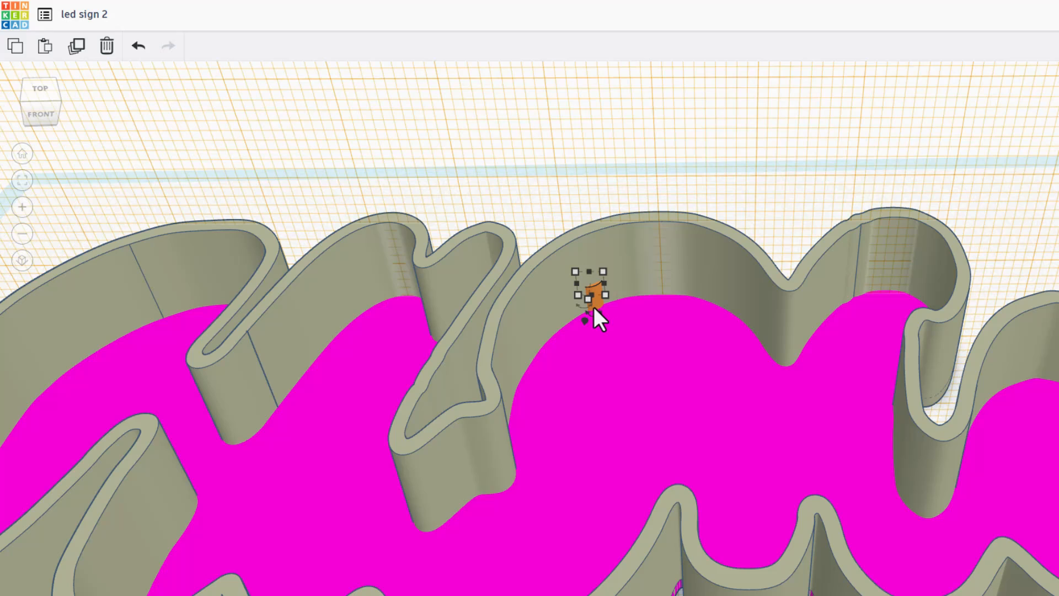
- Place a cylinder pin on the pink backplate and raise its height to 15 mm
drag(594, 290, 662, 284)
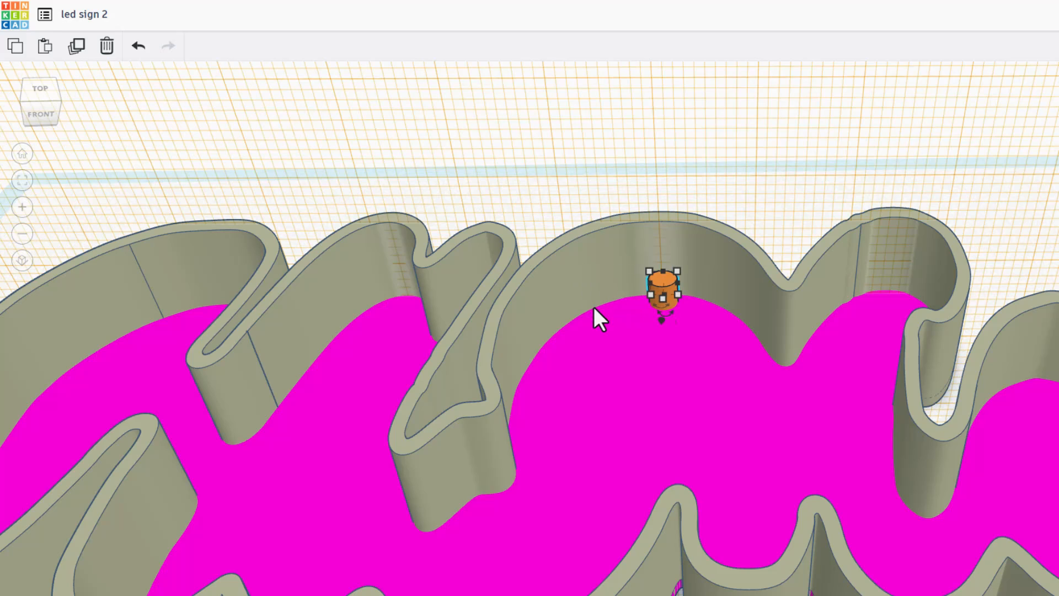
mouse_move(679, 267)
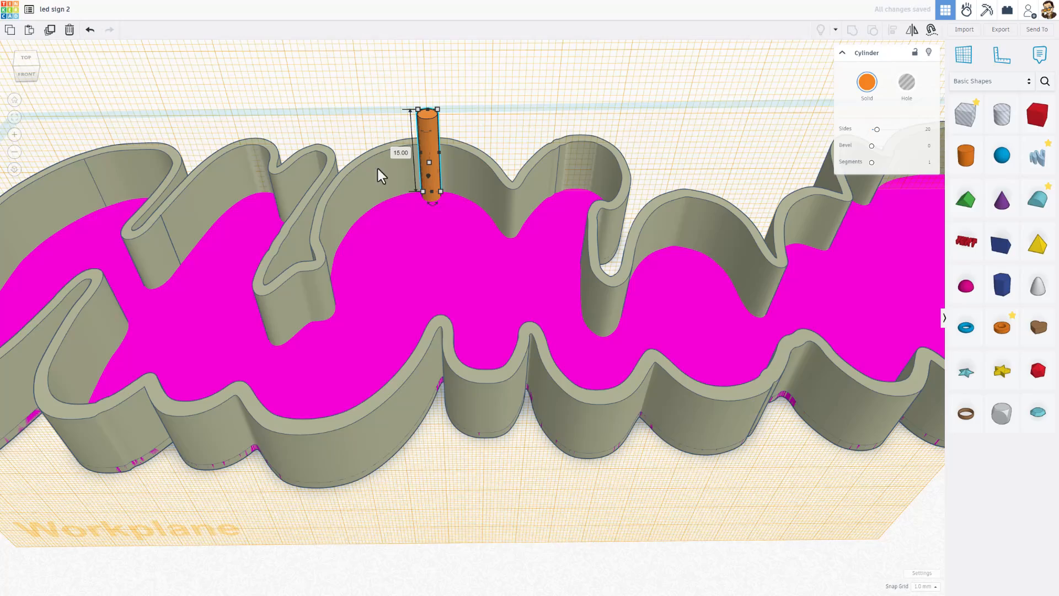
drag(382, 175, 257, 182)
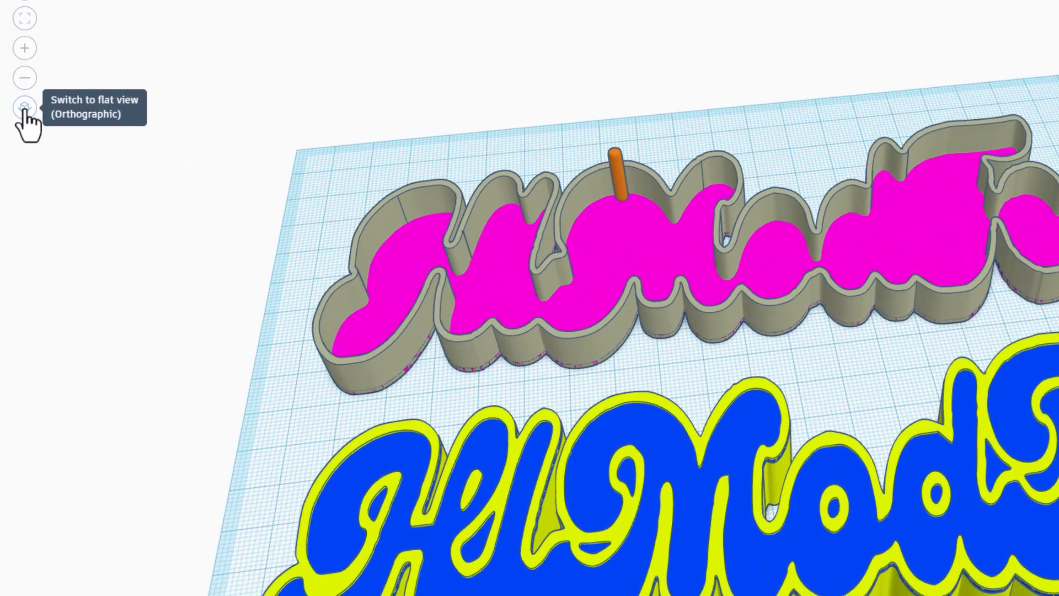
- Switch to orthographic view, fit the view to the backplate, and duplicate the orange pin
click(24, 108)
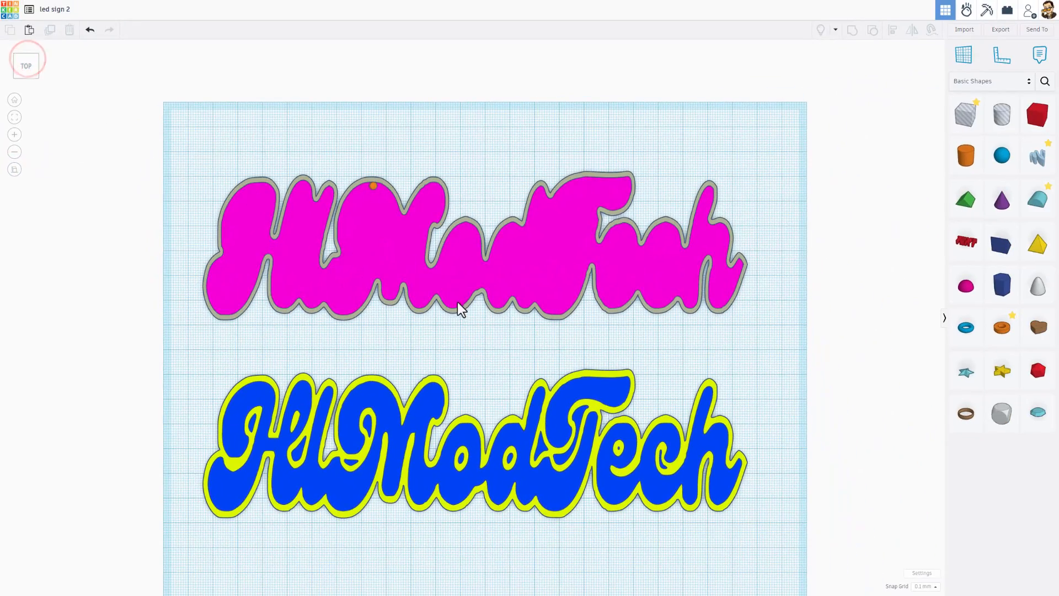
click(456, 310)
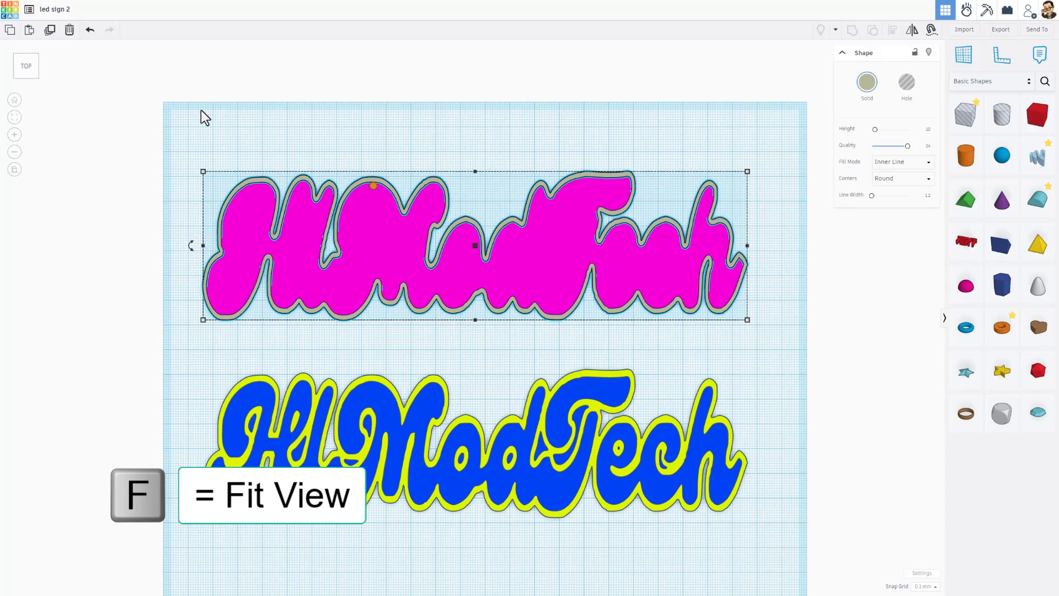
key(f)
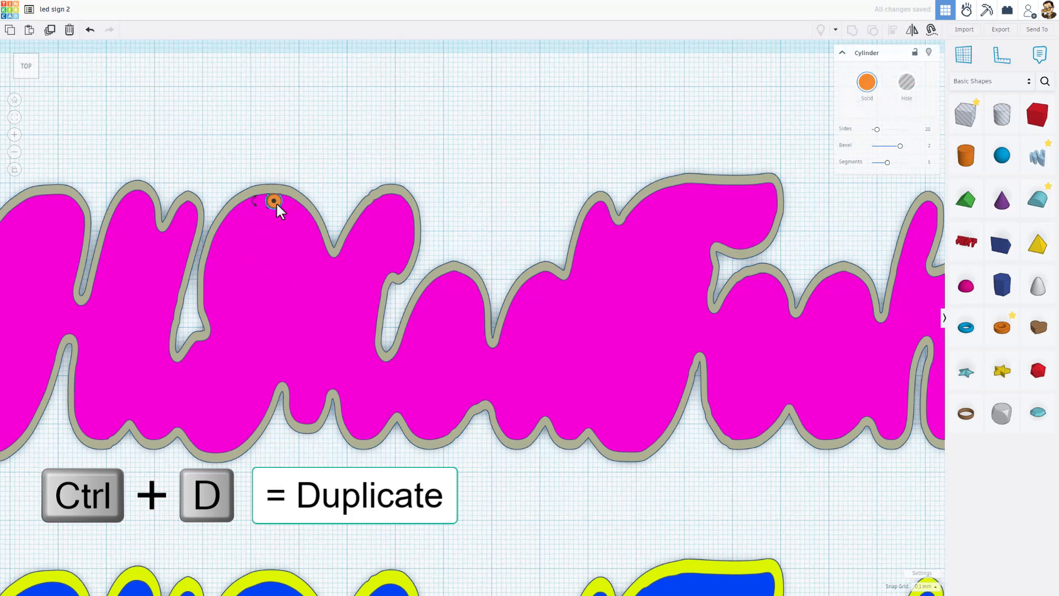
key(ctrl+d)
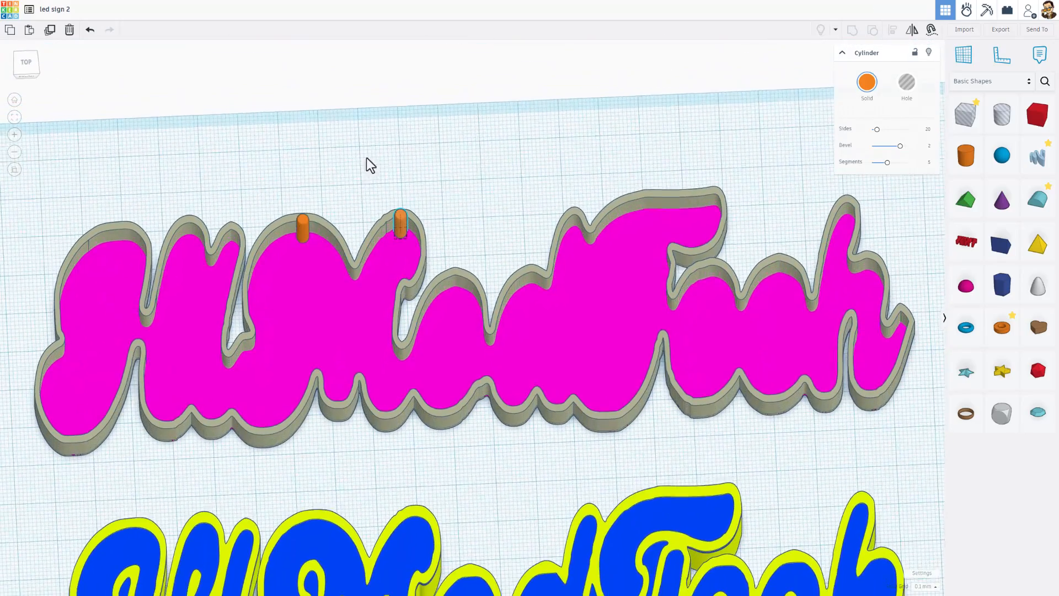
scroll(down, 3)
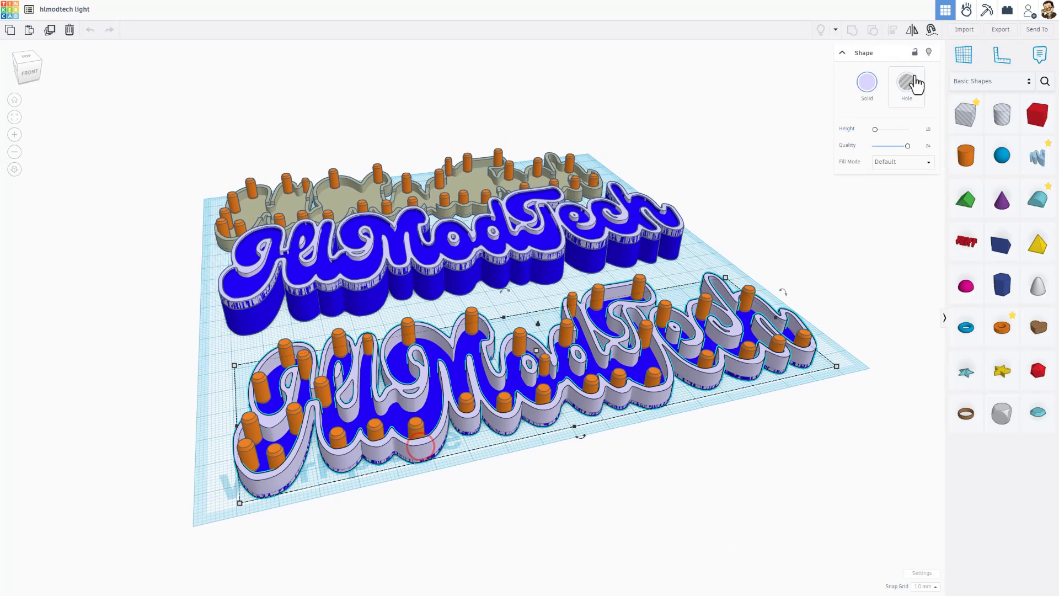
- Hide the front cover, zoom to the pinned backplate, and set a cutout box's height to 6 mm
click(866, 82)
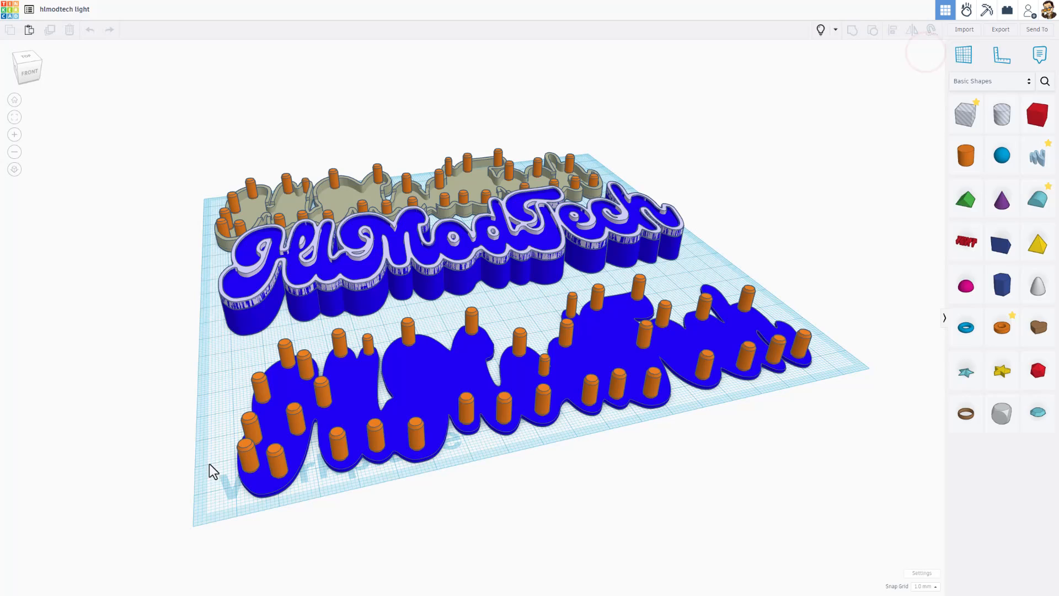
mouse_move(566, 370)
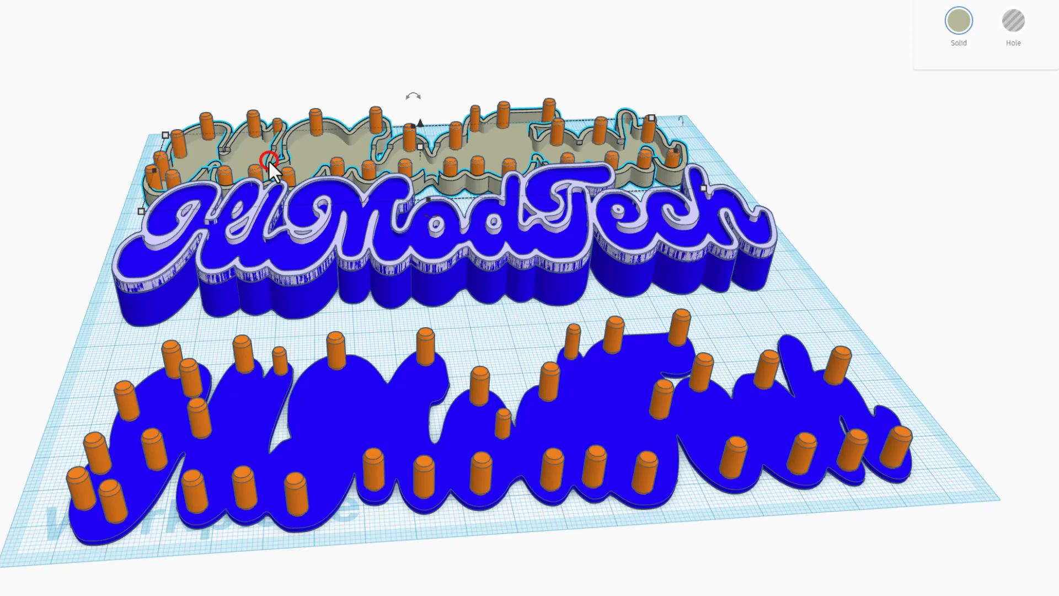
key(f)
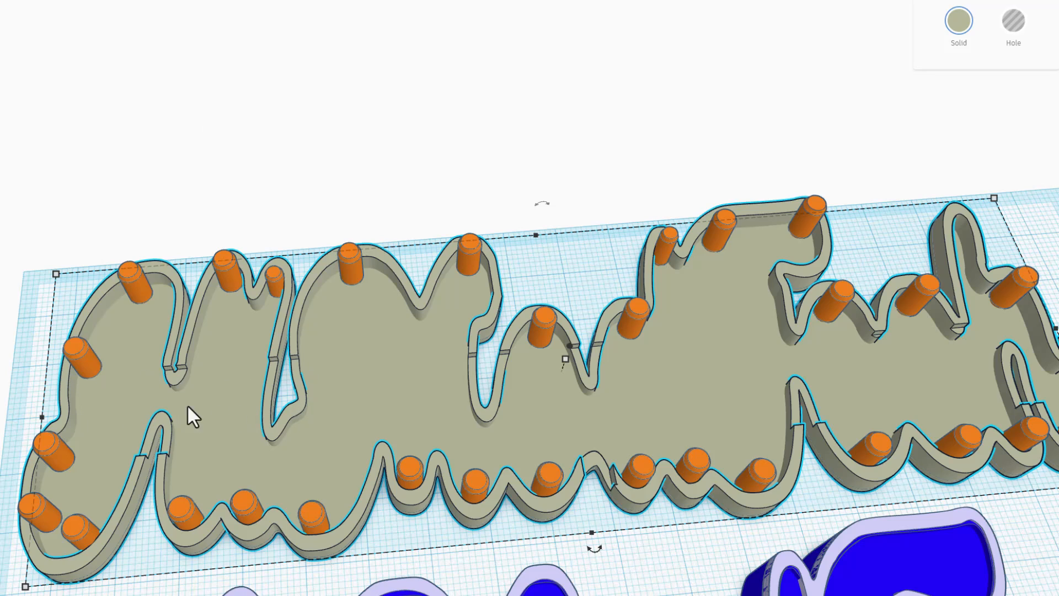
mouse_move(290, 399)
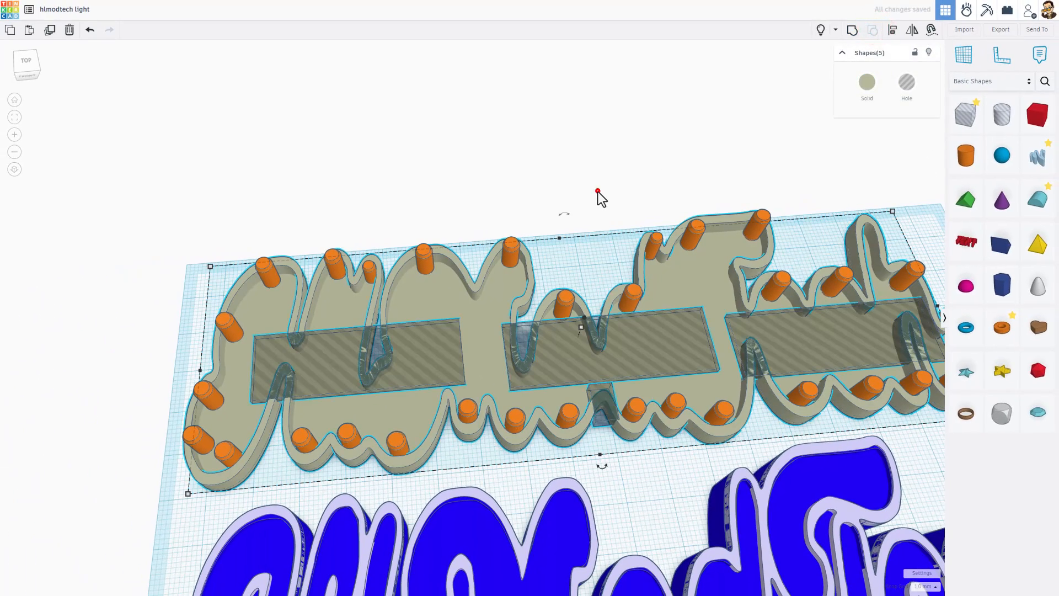
click(608, 344)
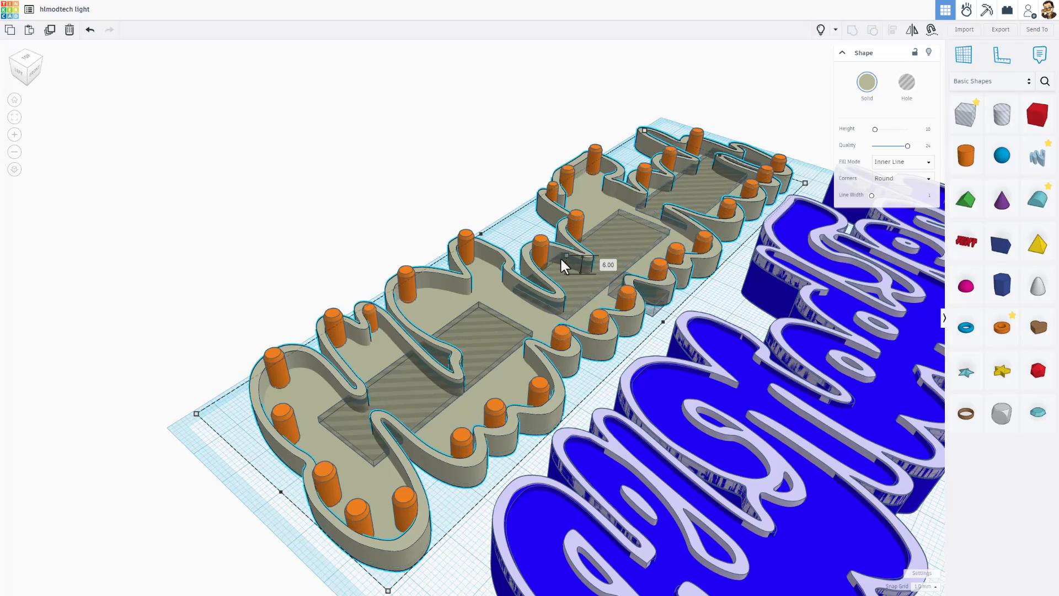
drag(564, 265, 483, 256)
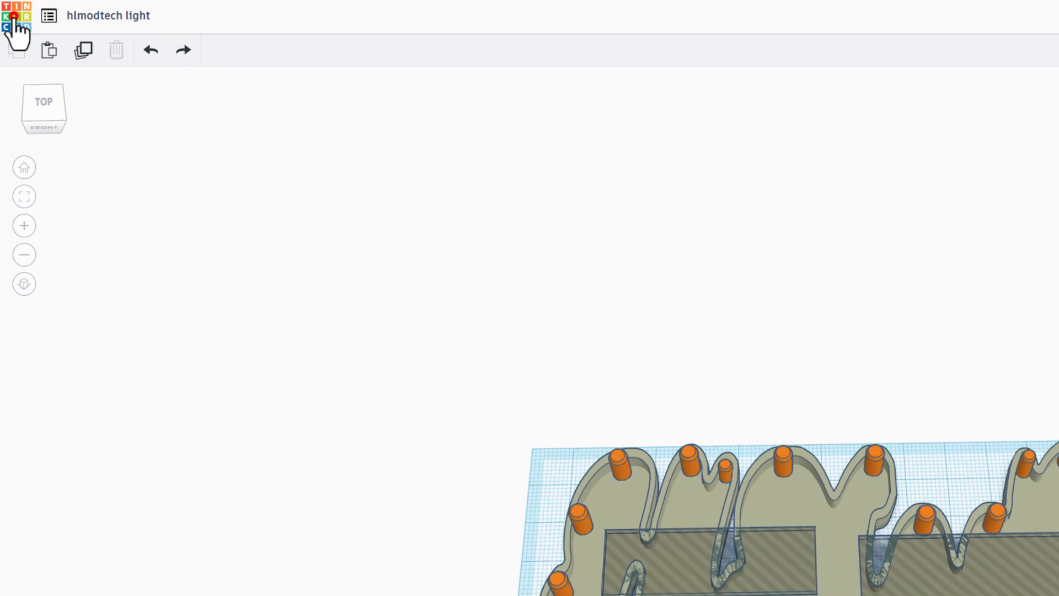
- Duplicate the hlmodtech light design from the designs list and orbit the opened copy
click(17, 19)
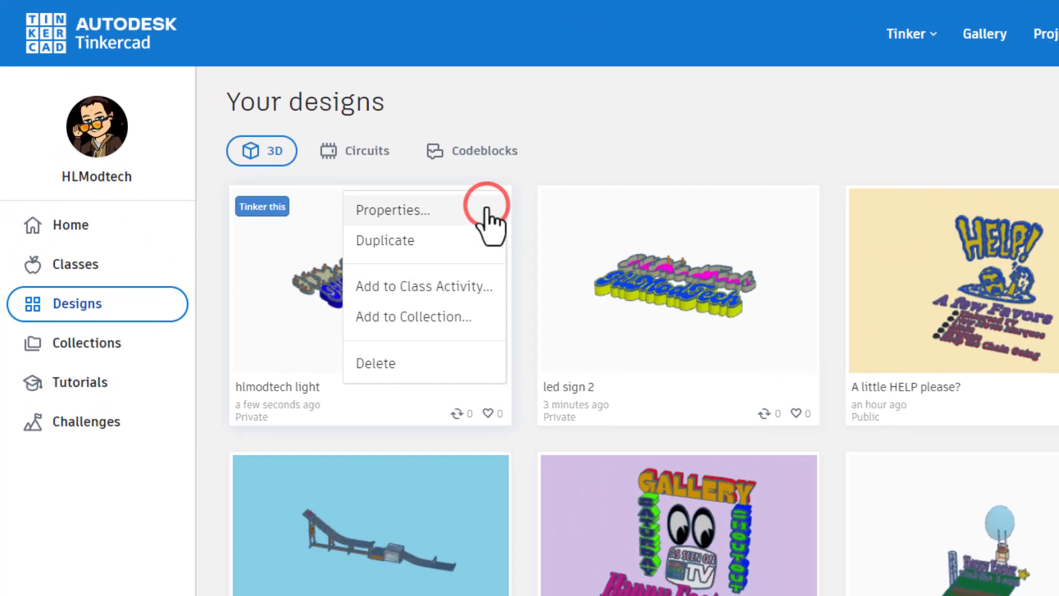
click(384, 240)
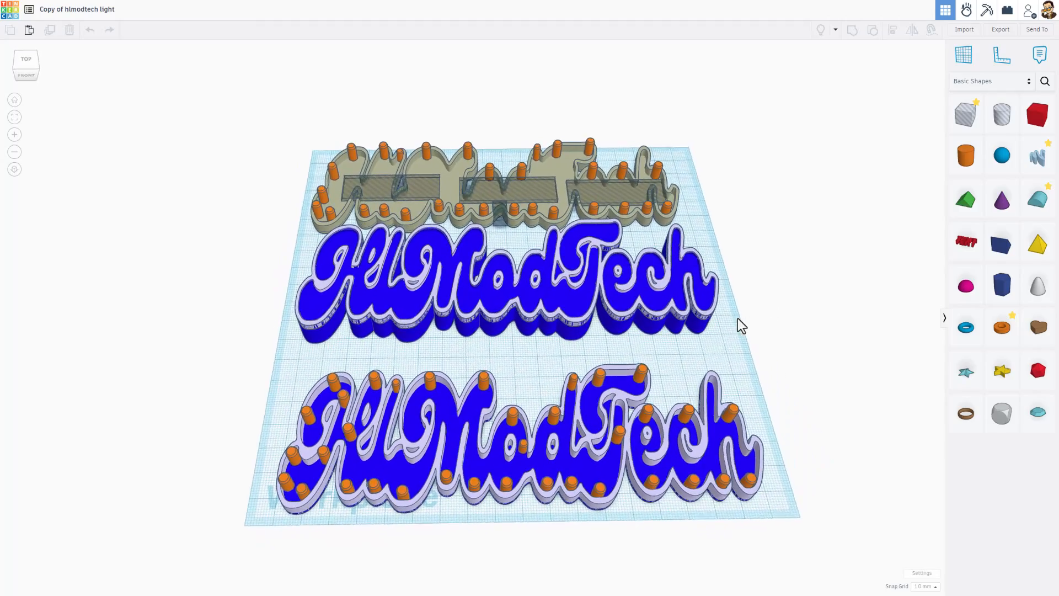
drag(739, 325, 776, 344)
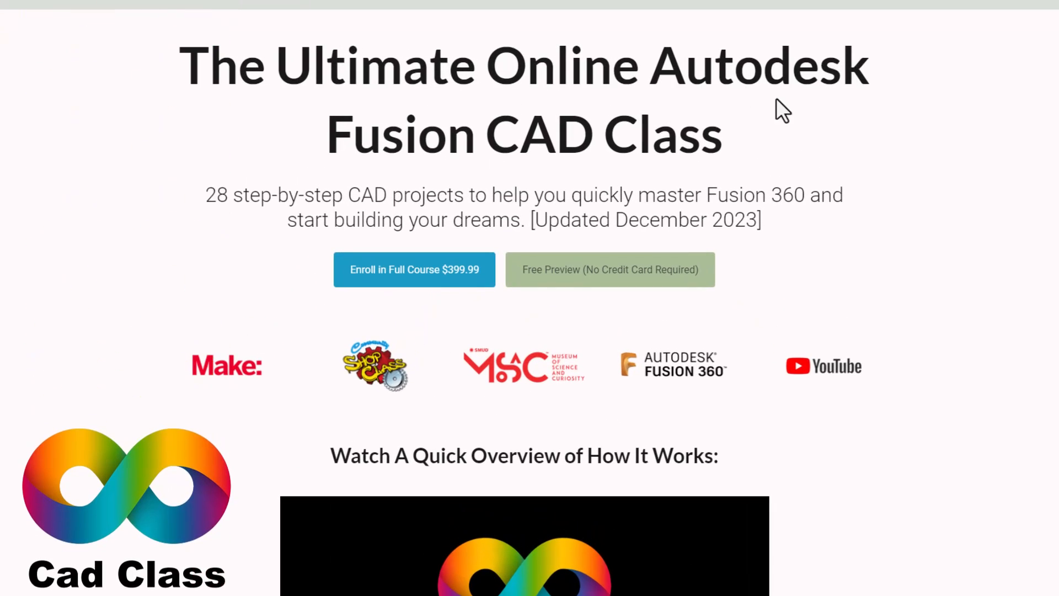
- Scroll the CAD Class homepage down to the Tinkercad in Twenty Days course listing
scroll(down, 3)
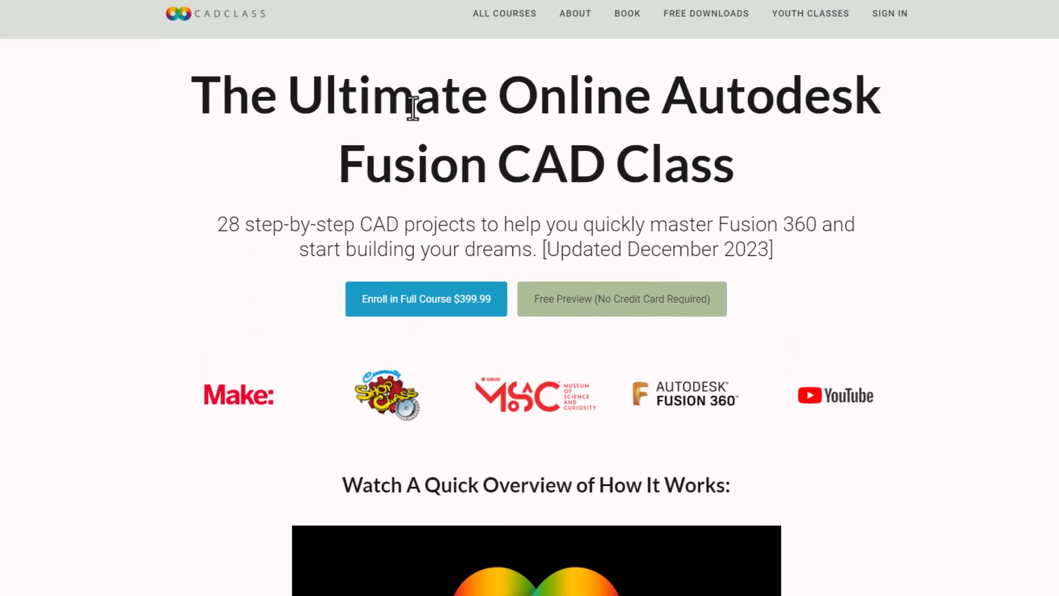
scroll(down, 3)
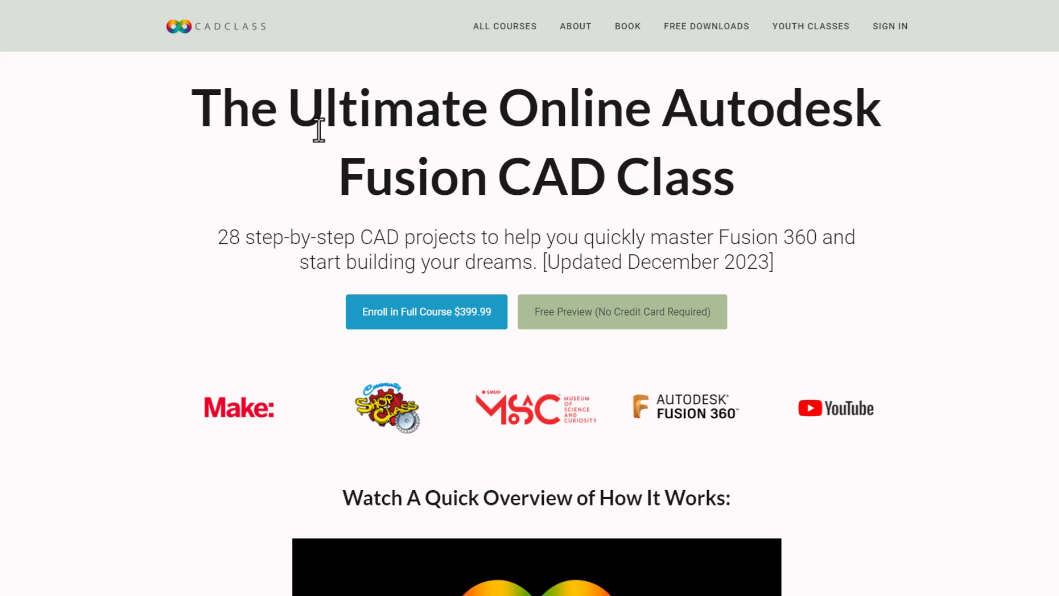
click(506, 26)
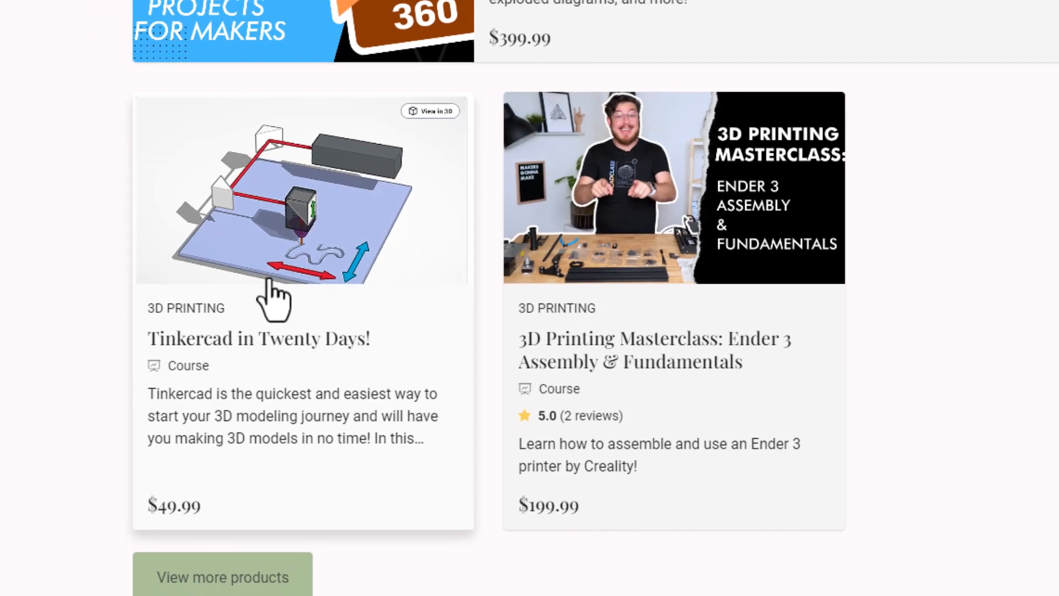
mouse_move(61, 202)
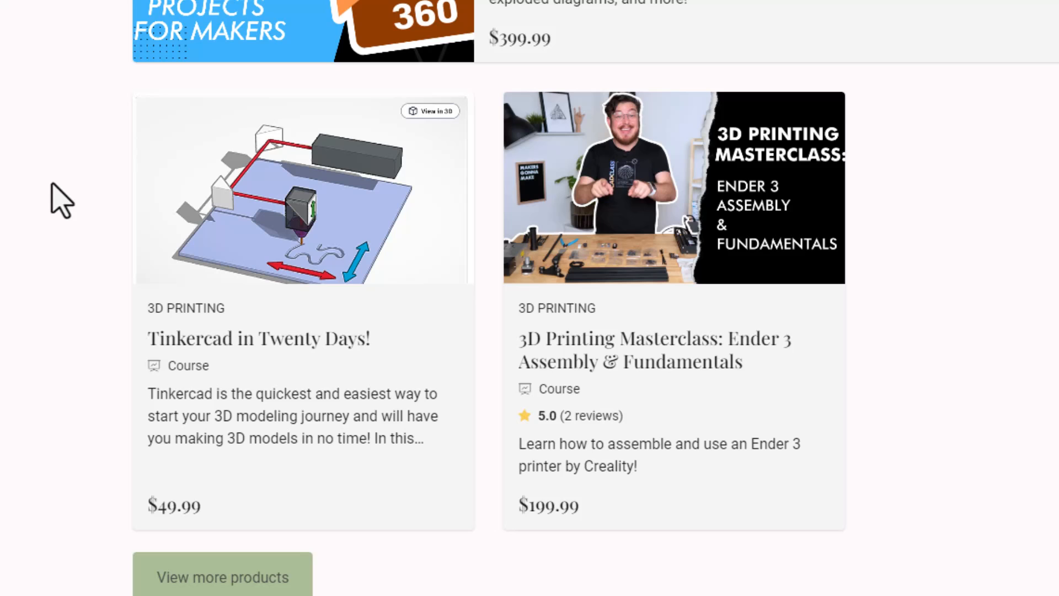
scroll(down, 3)
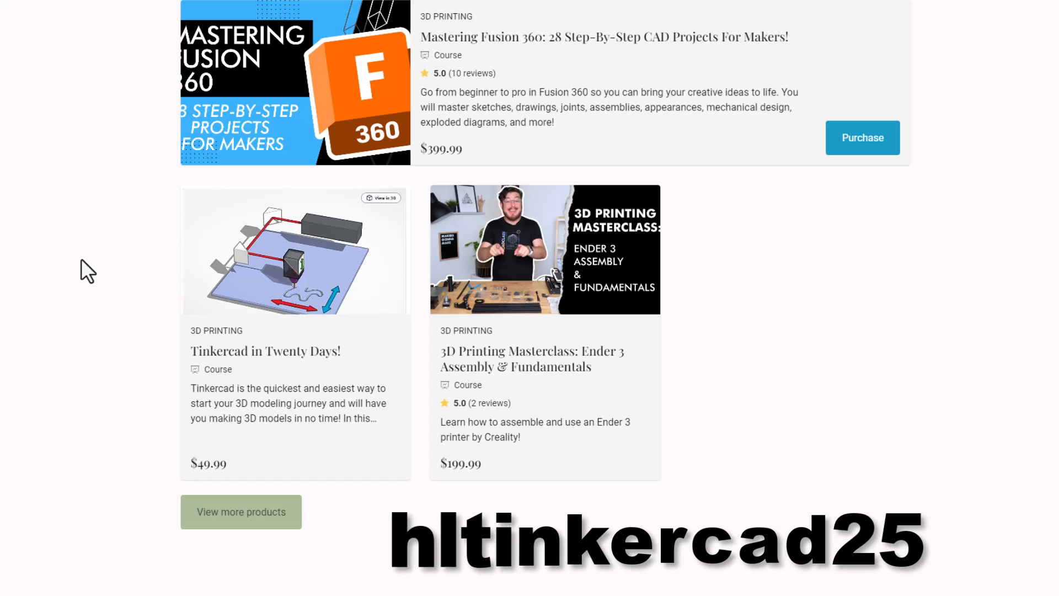
mouse_move(115, 276)
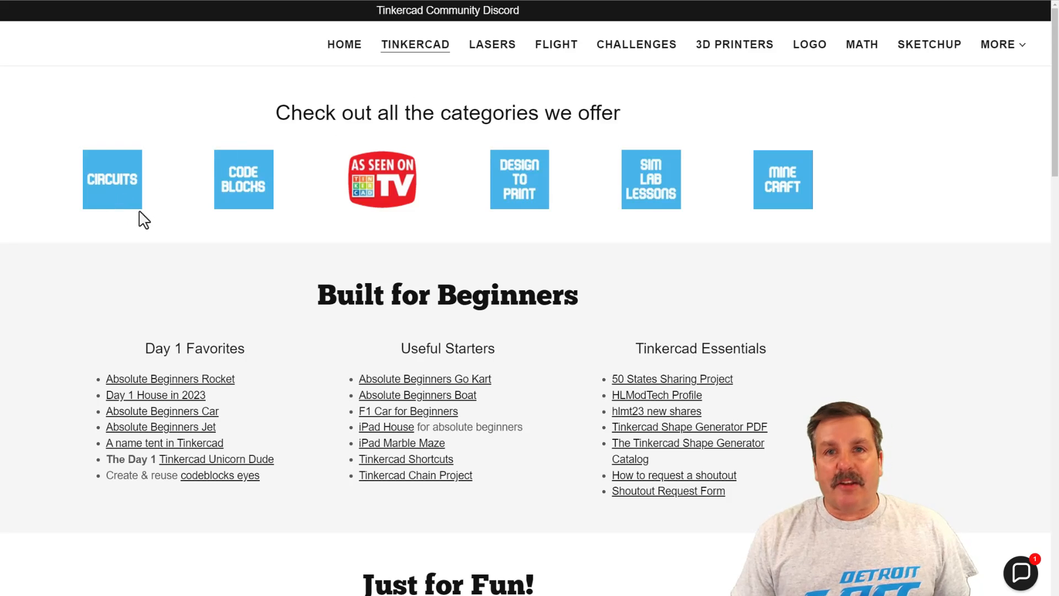
mouse_move(906, 269)
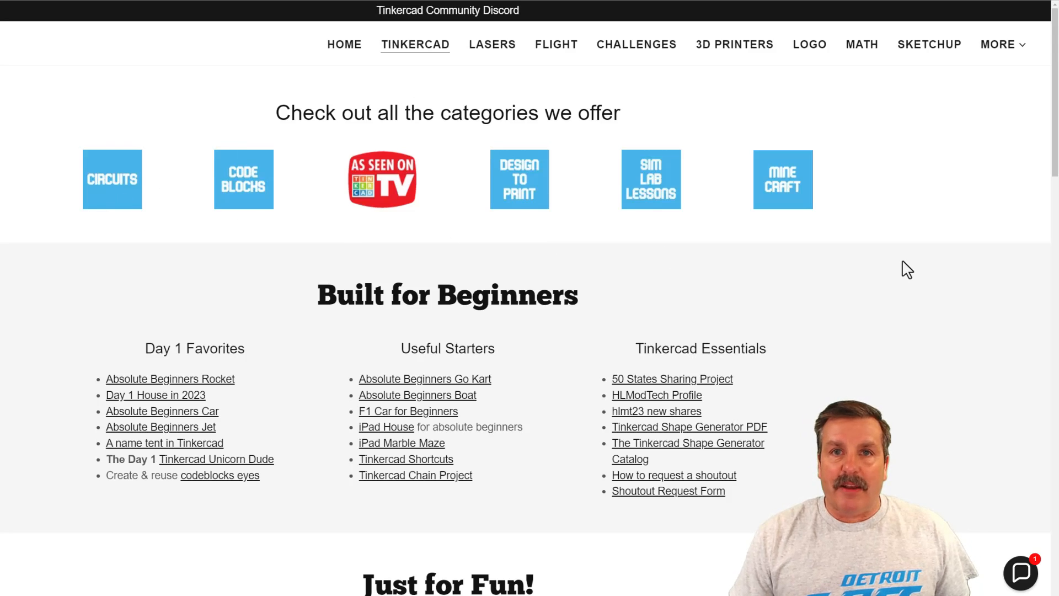
mouse_move(382, 410)
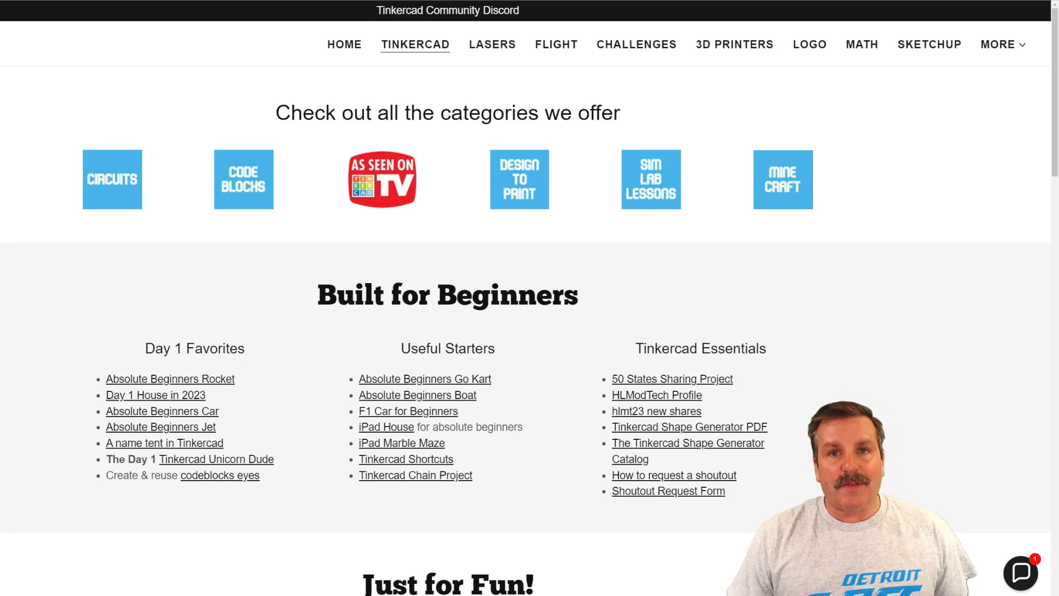
click(1020, 574)
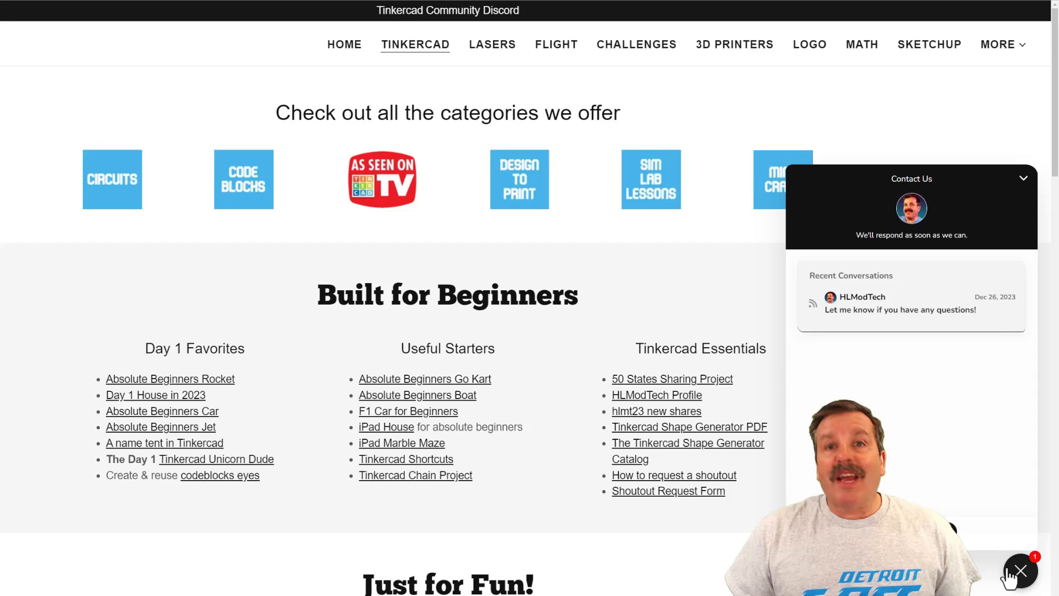
click(1021, 570)
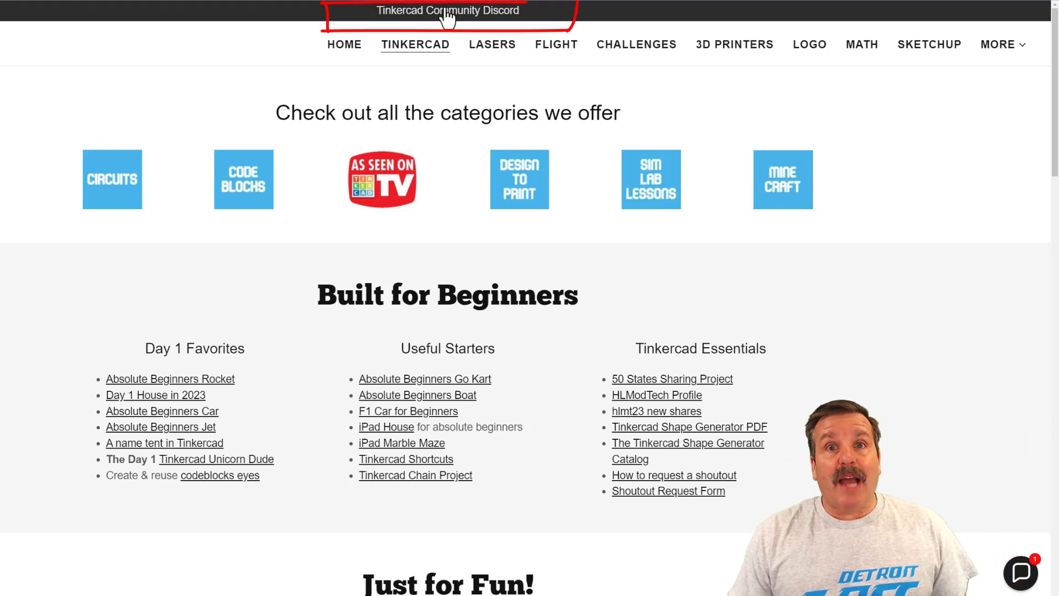
click(448, 10)
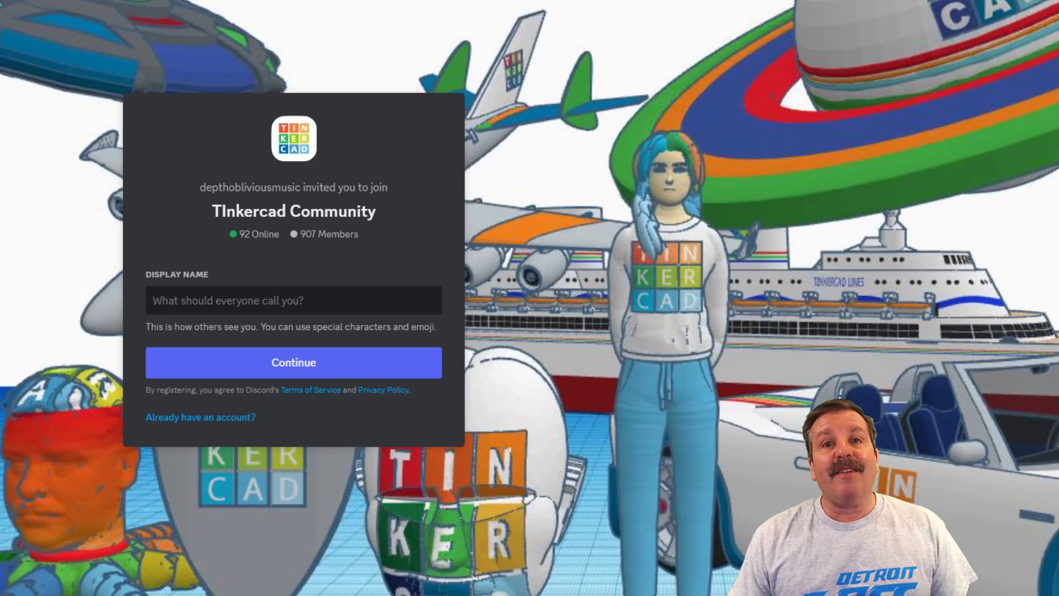
click(293, 362)
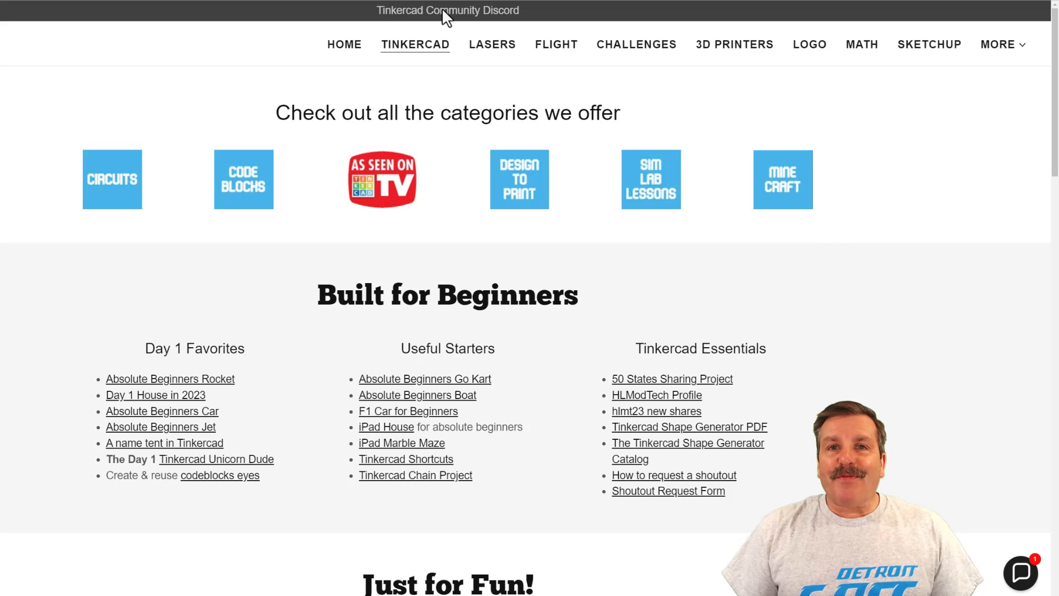